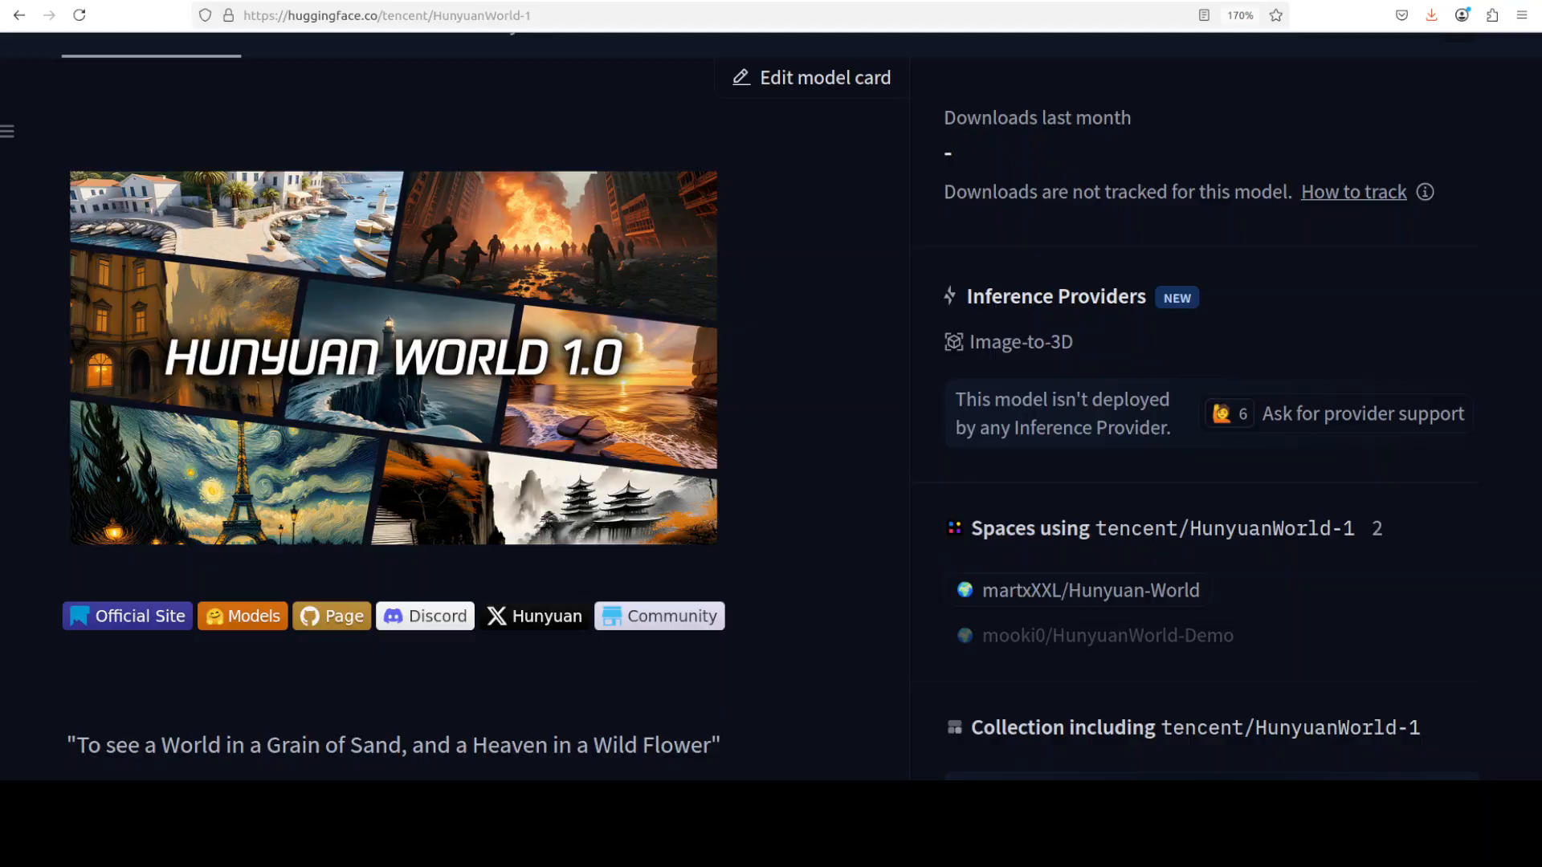
# Scroll the HunyuanWorld-1.0 README past the generated 3D world gallery to Models Zoo.
pyautogui.scroll(-3)
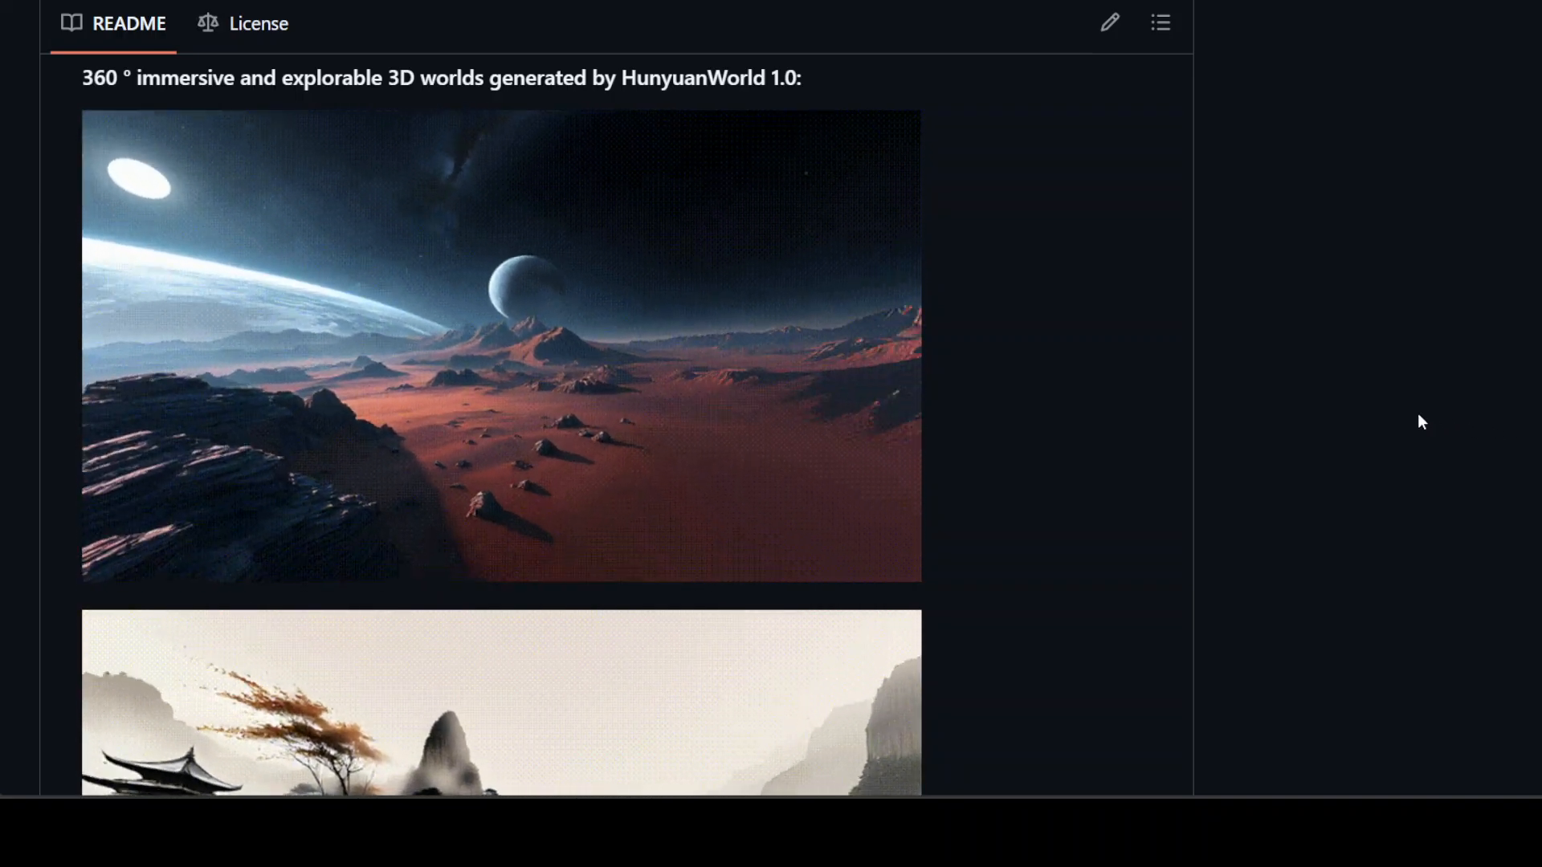
pyautogui.scroll(-3)
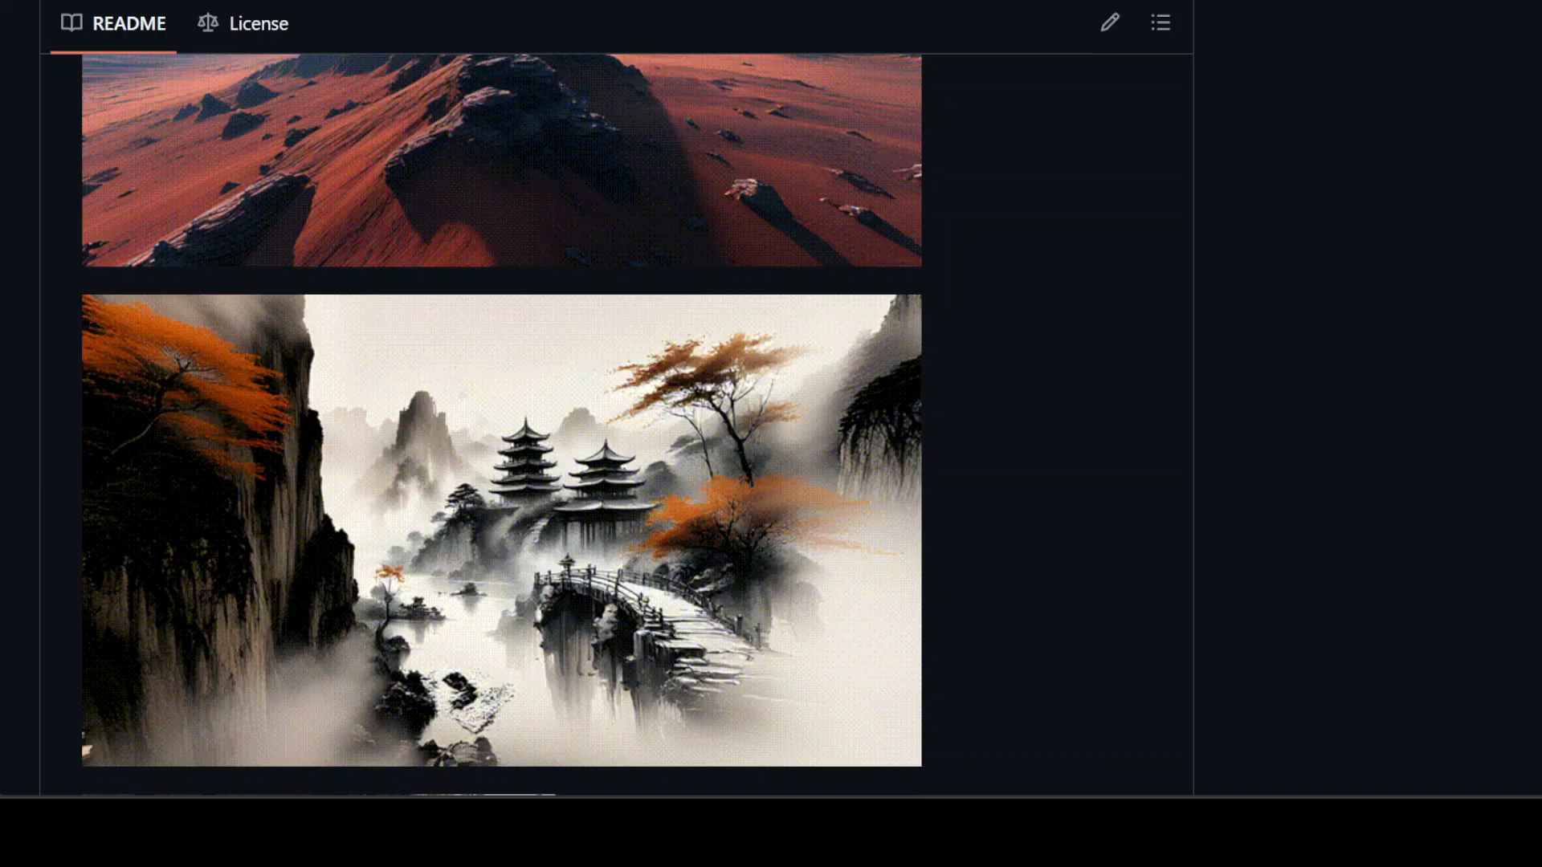
pyautogui.scroll(-3)
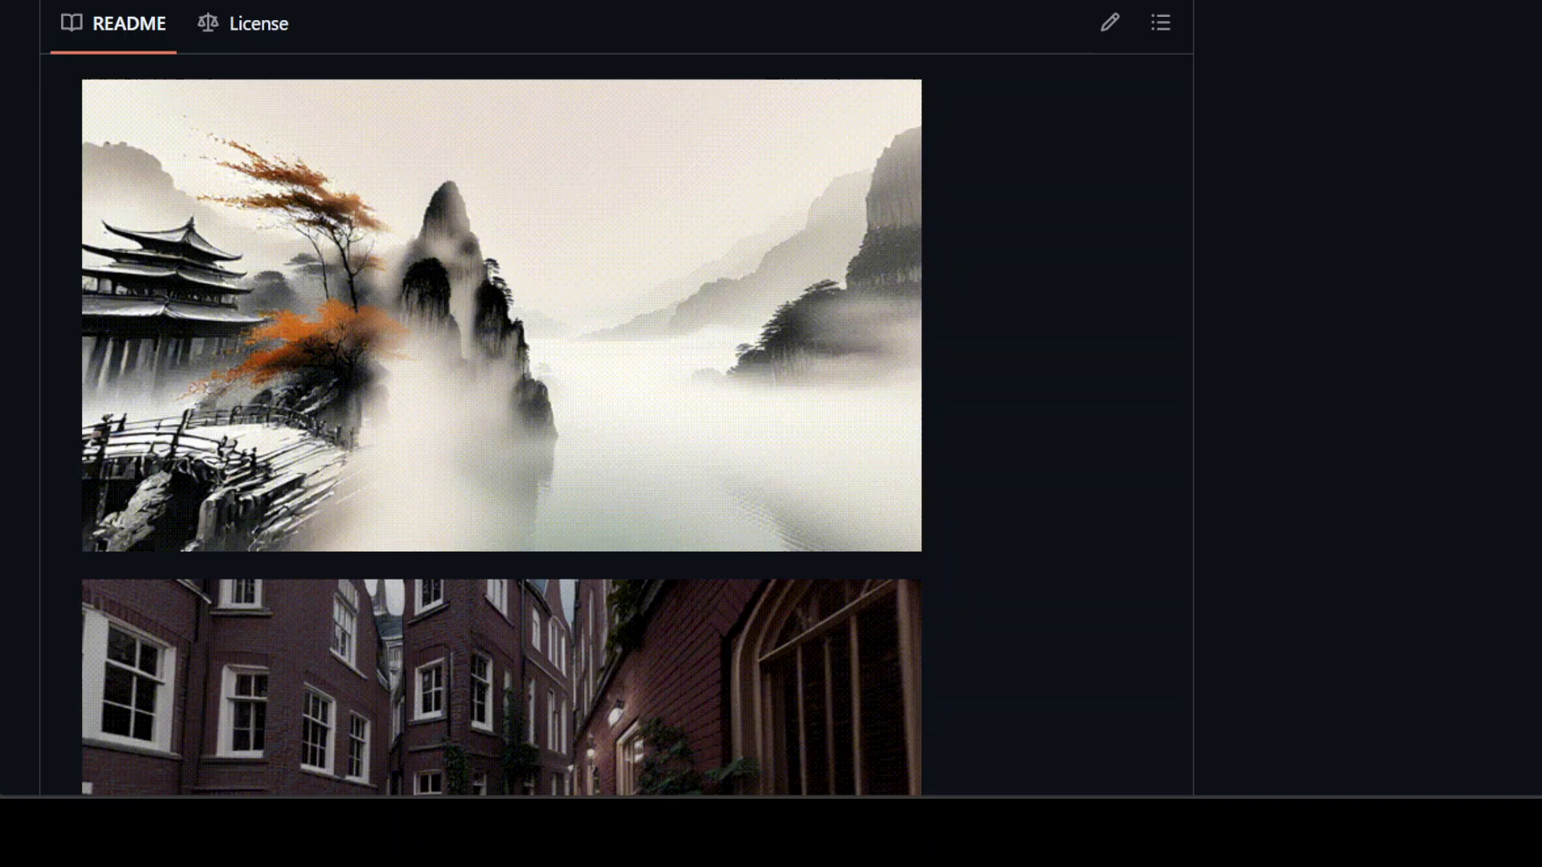
pyautogui.scroll(-3)
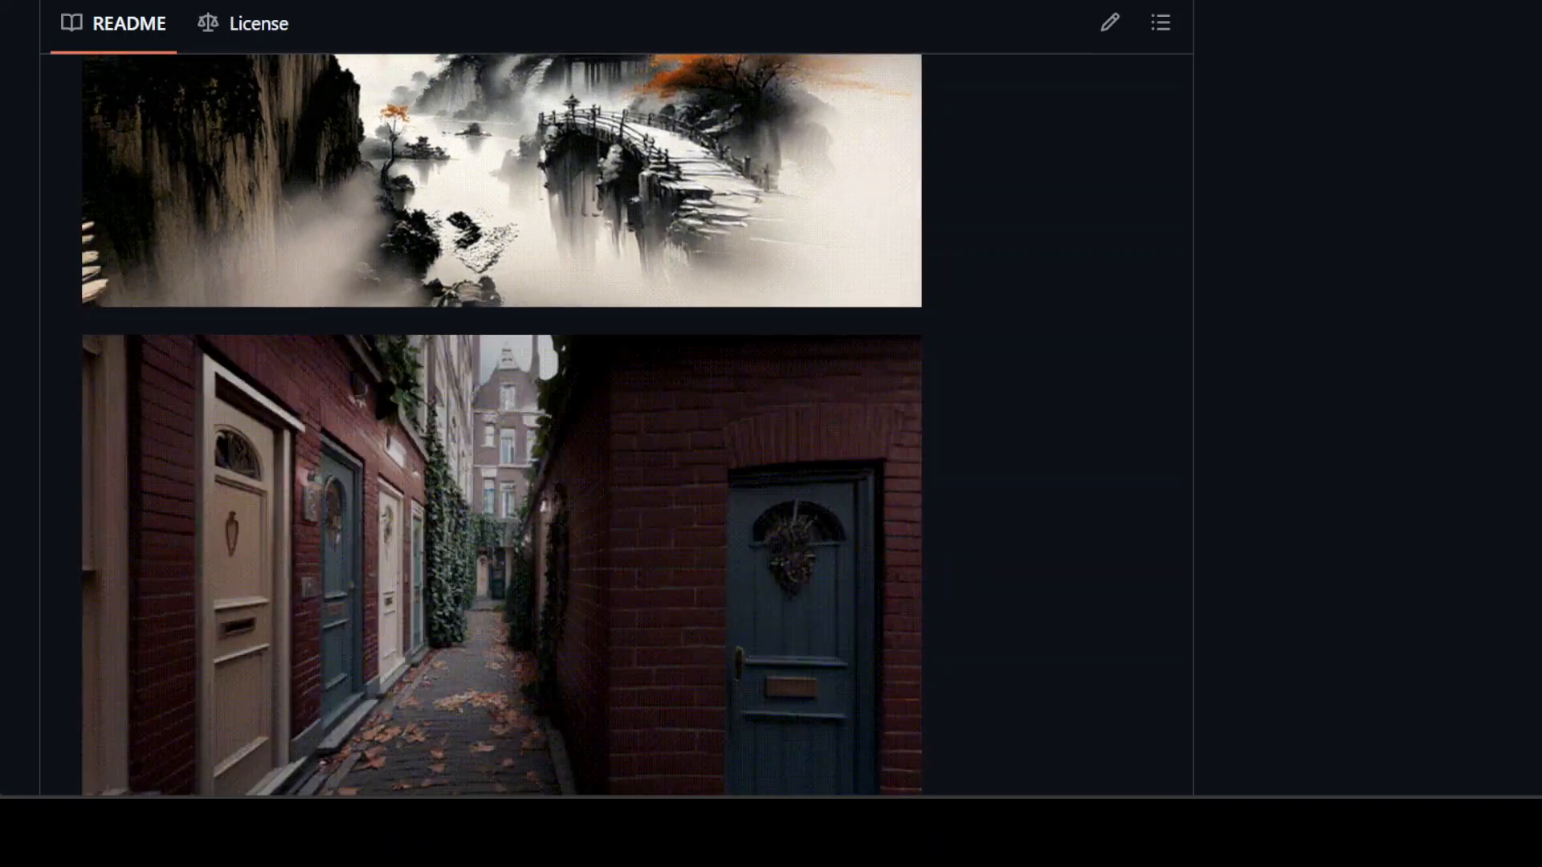
pyautogui.scroll(-3)
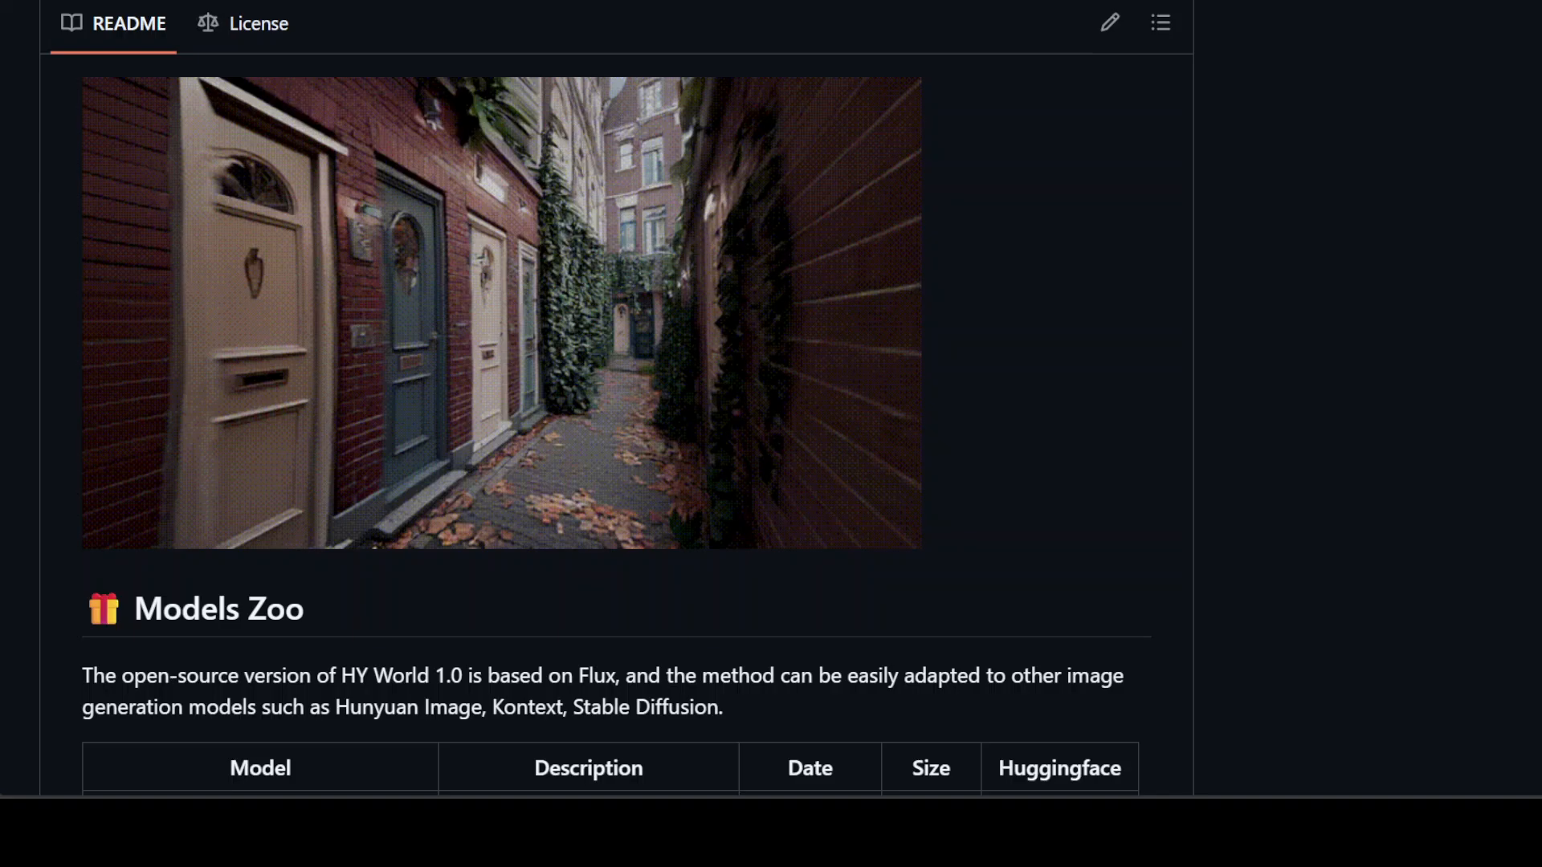
pyautogui.scroll(-3)
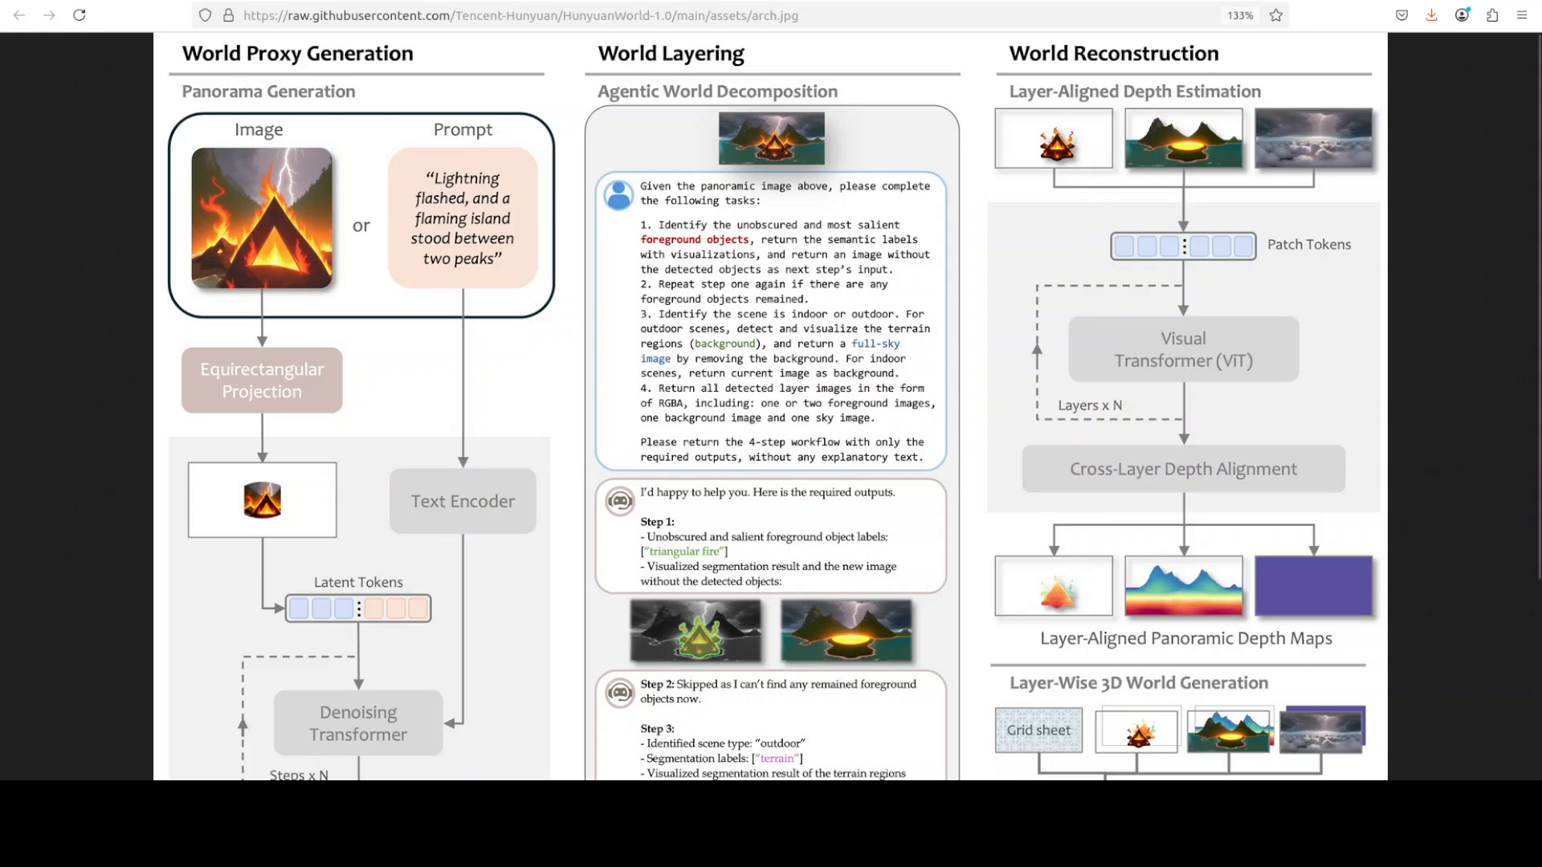
# Launch a terminal window over the GitHub browser page.
pyautogui.click(315, 15)
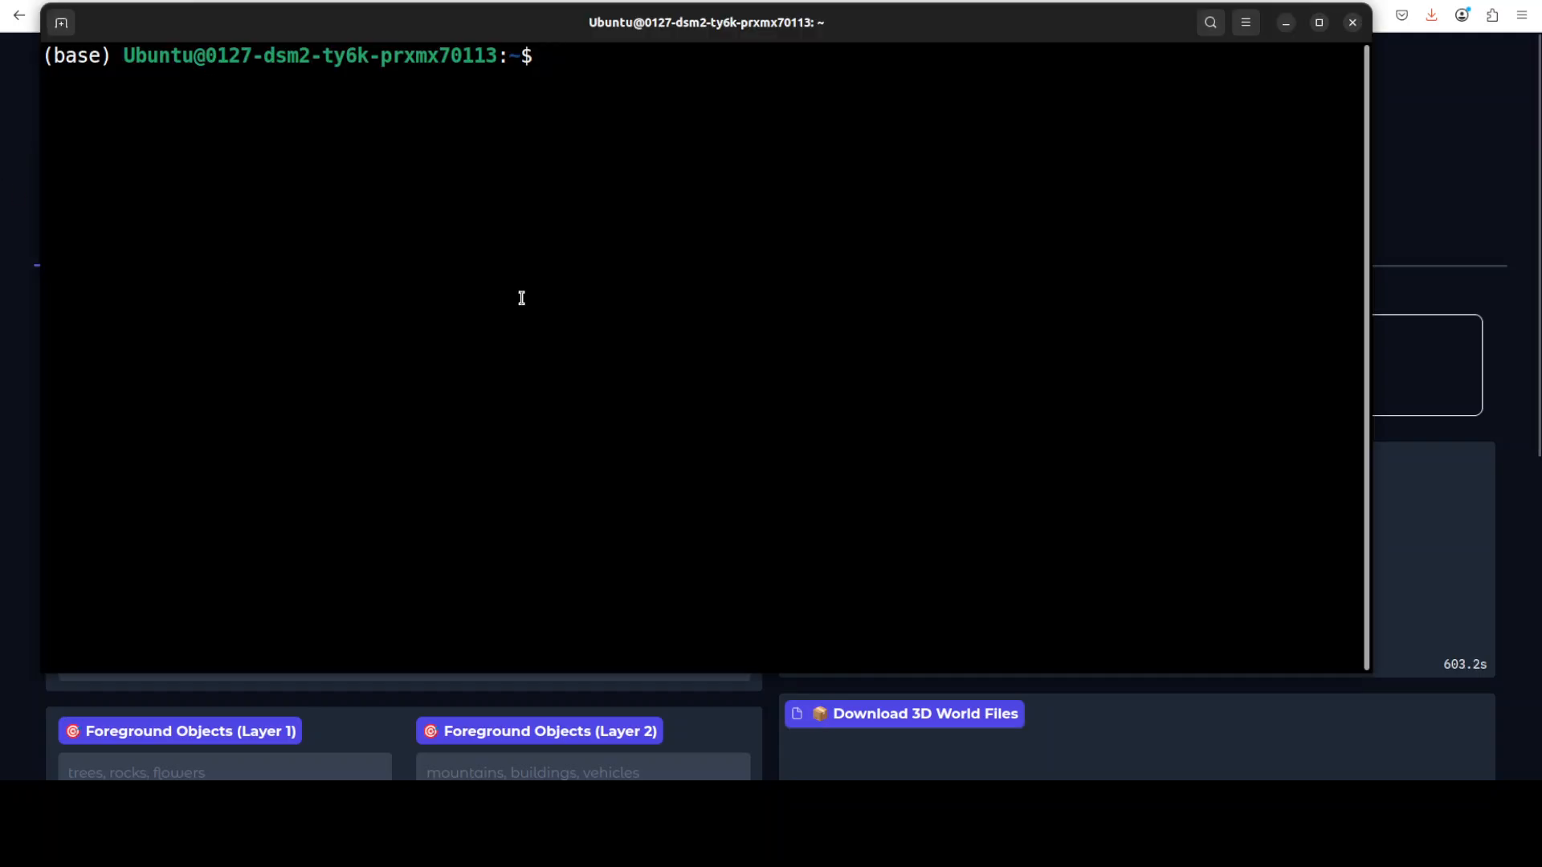
# Run nvidia-smi in the terminal to check GPU status.
pyautogui.write('nvidia-smi')
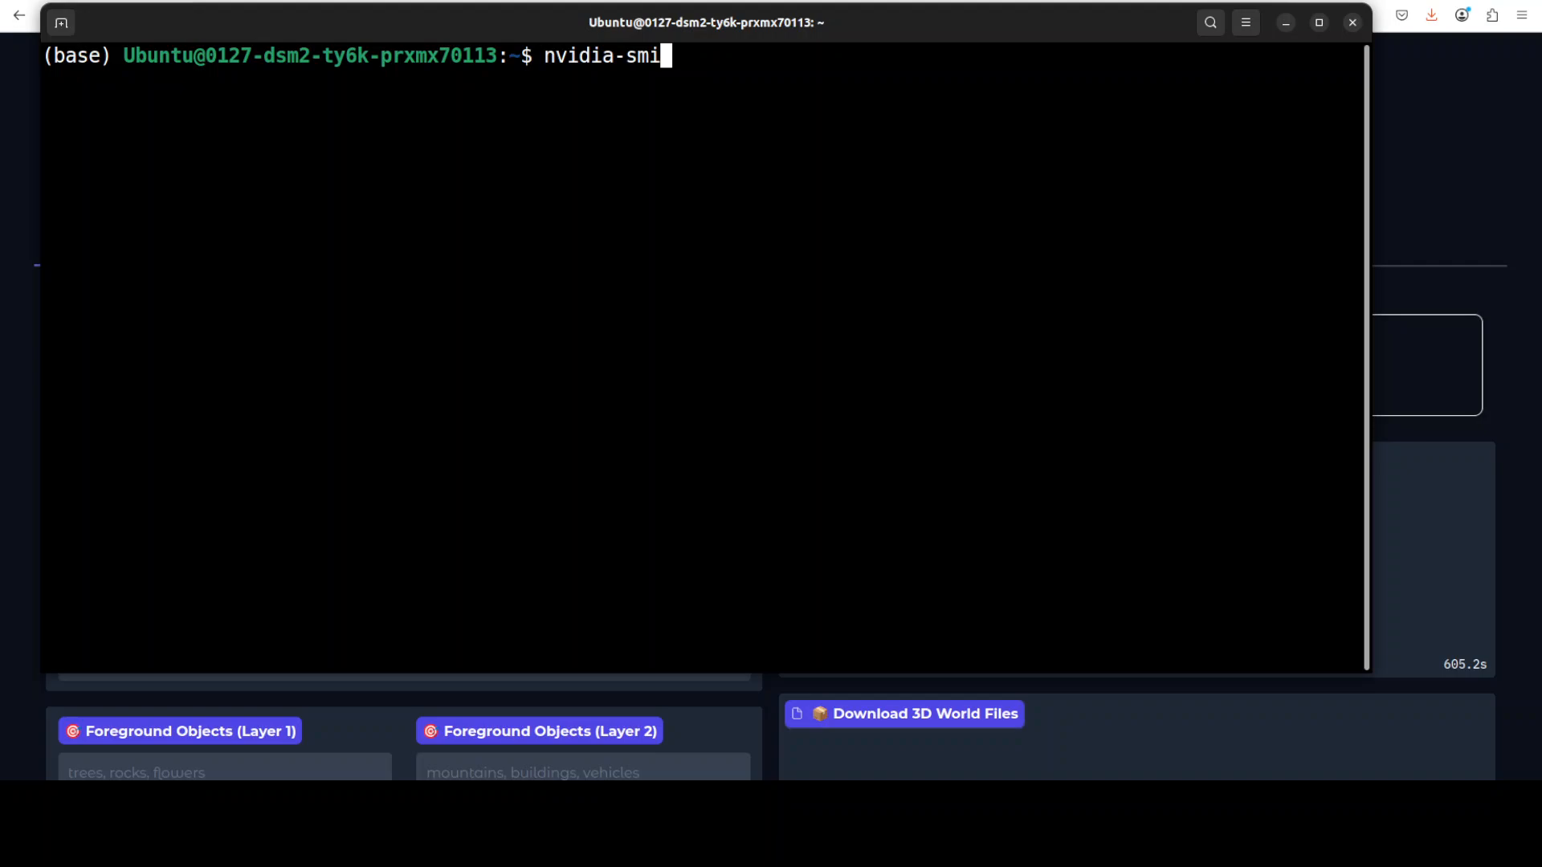
pyautogui.press('Return')
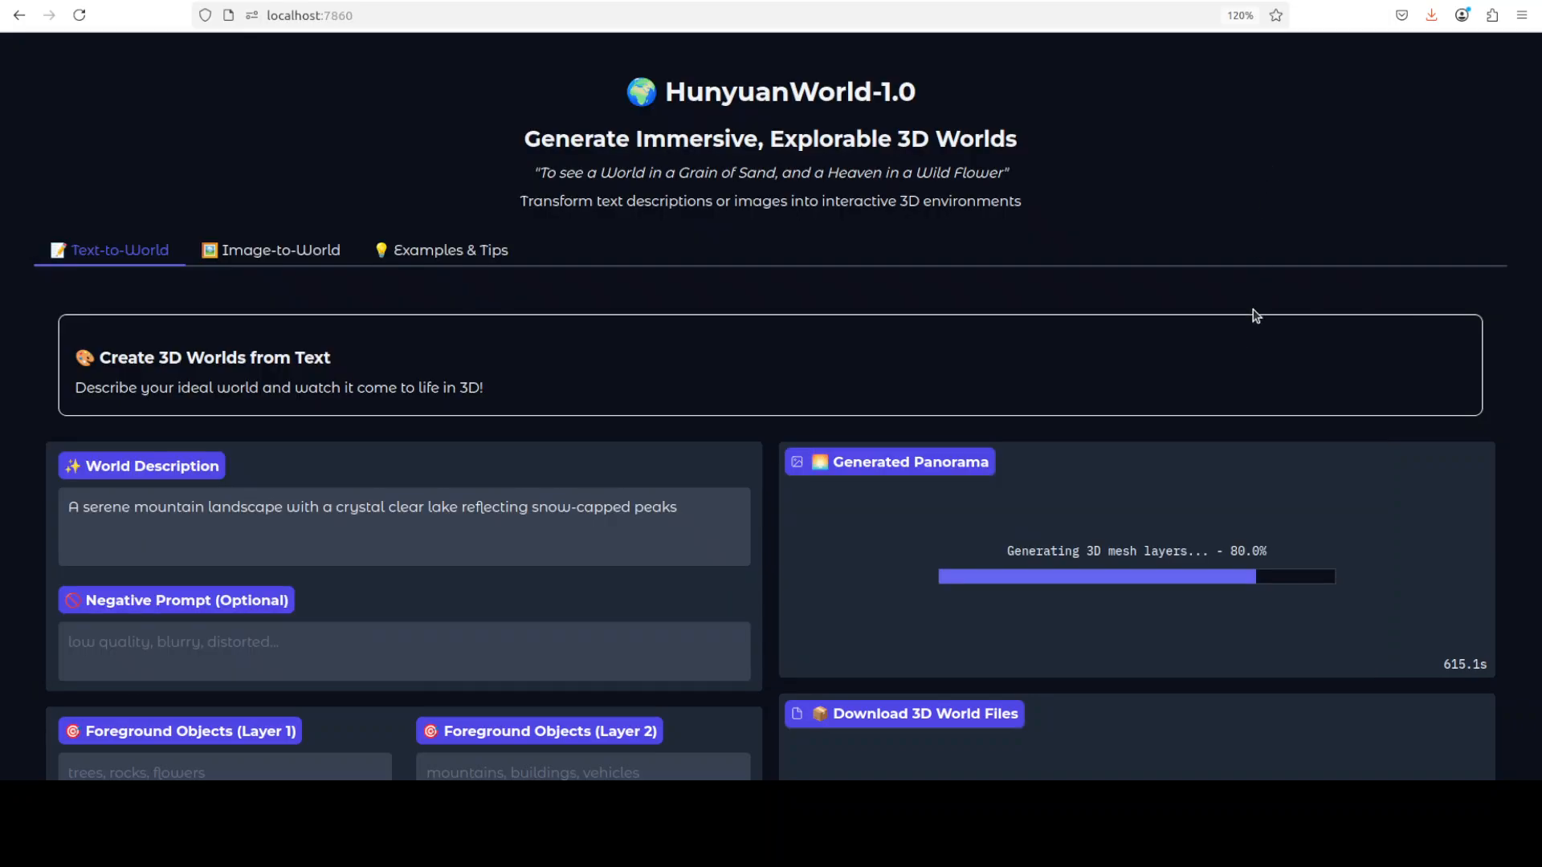
pyautogui.moveTo(831, 481)
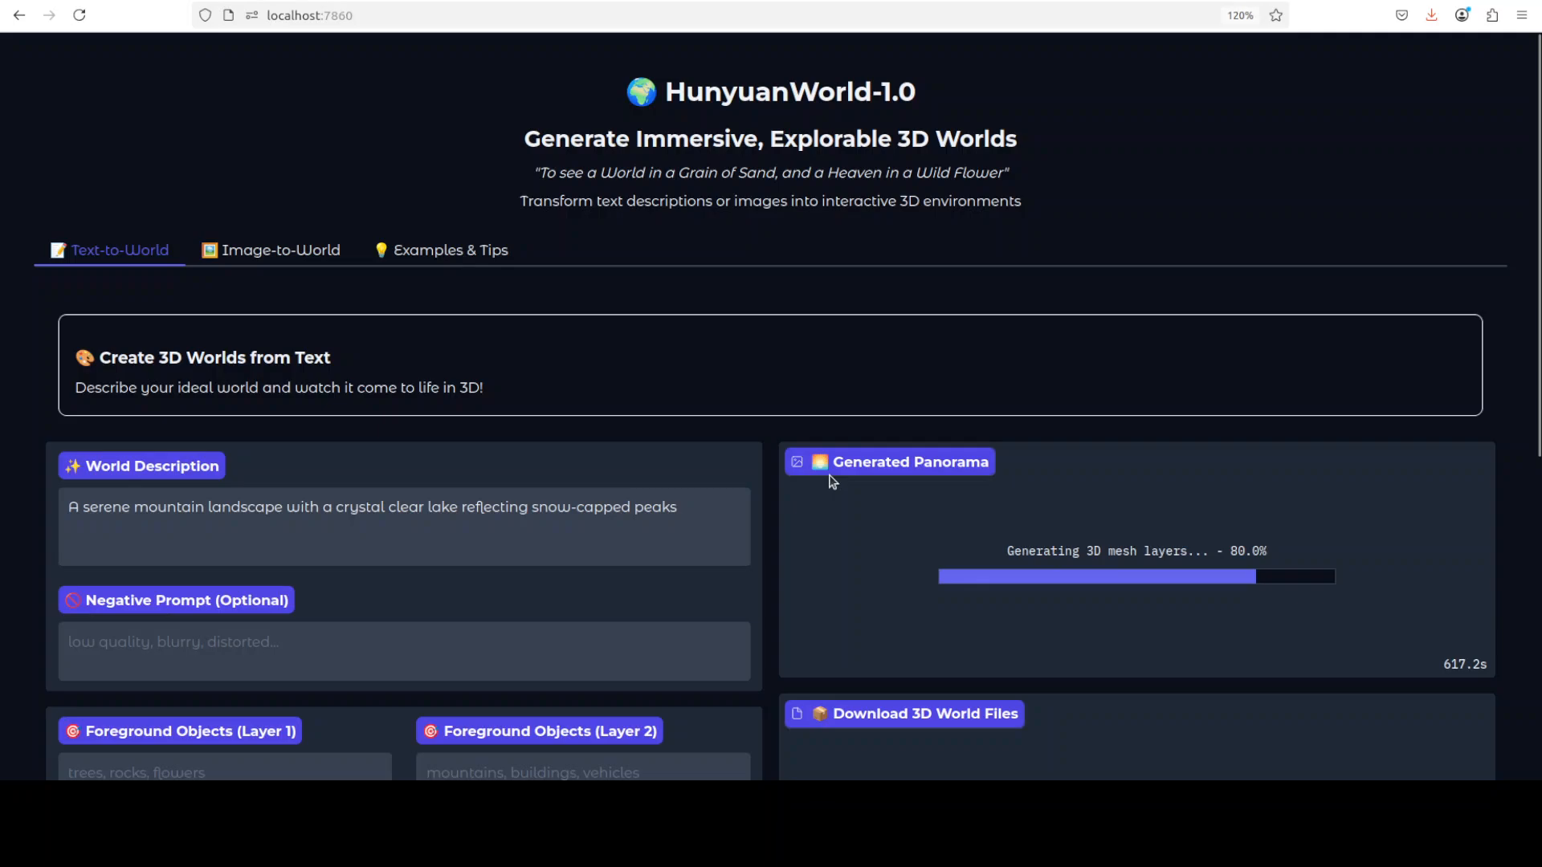
pyautogui.moveTo(882, 499)
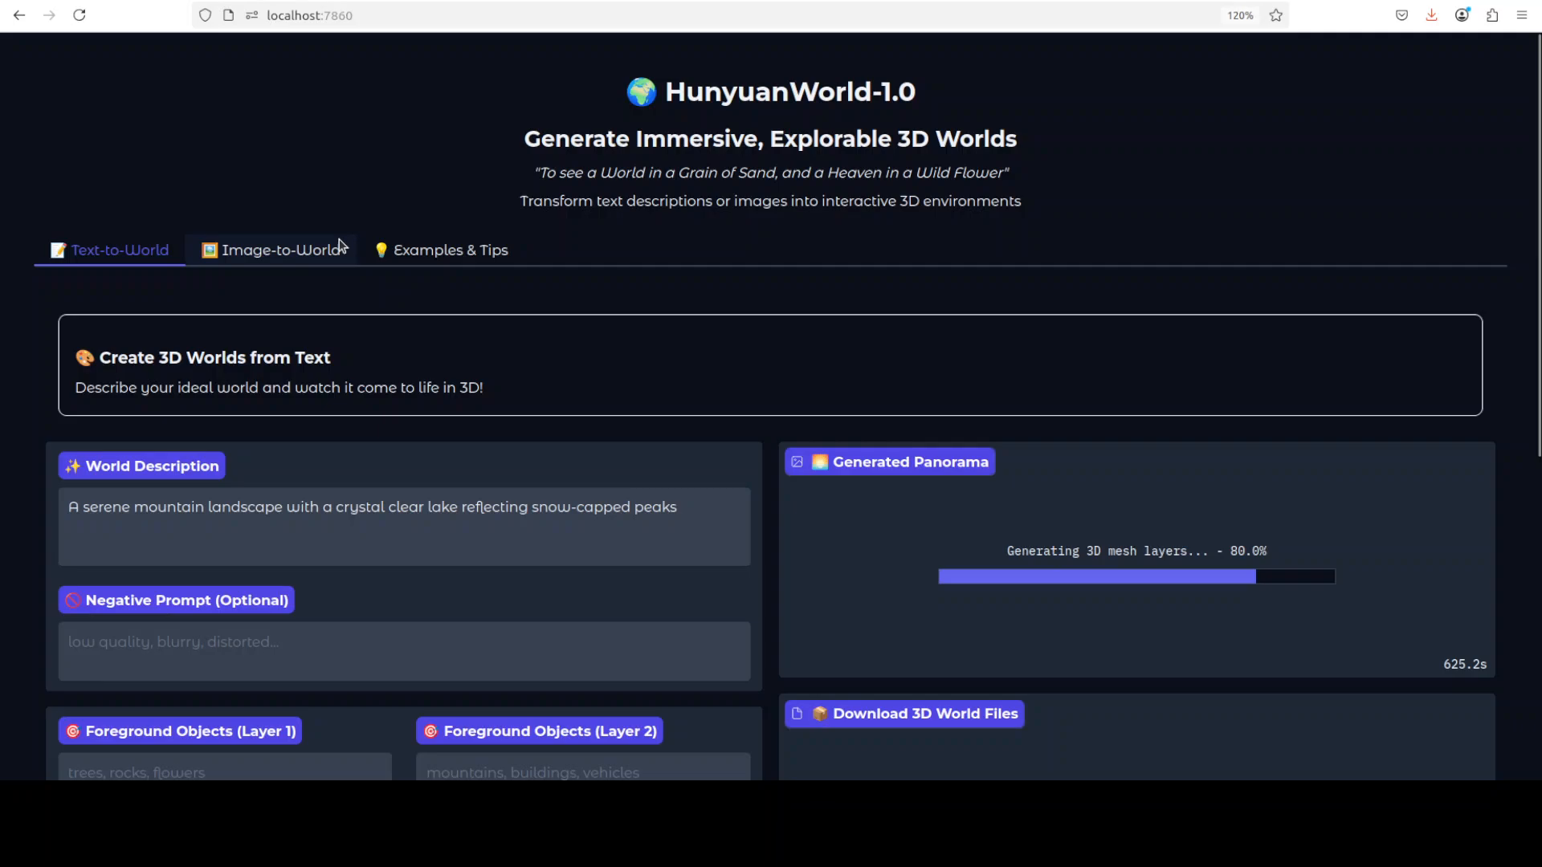
pyautogui.moveTo(262, 319)
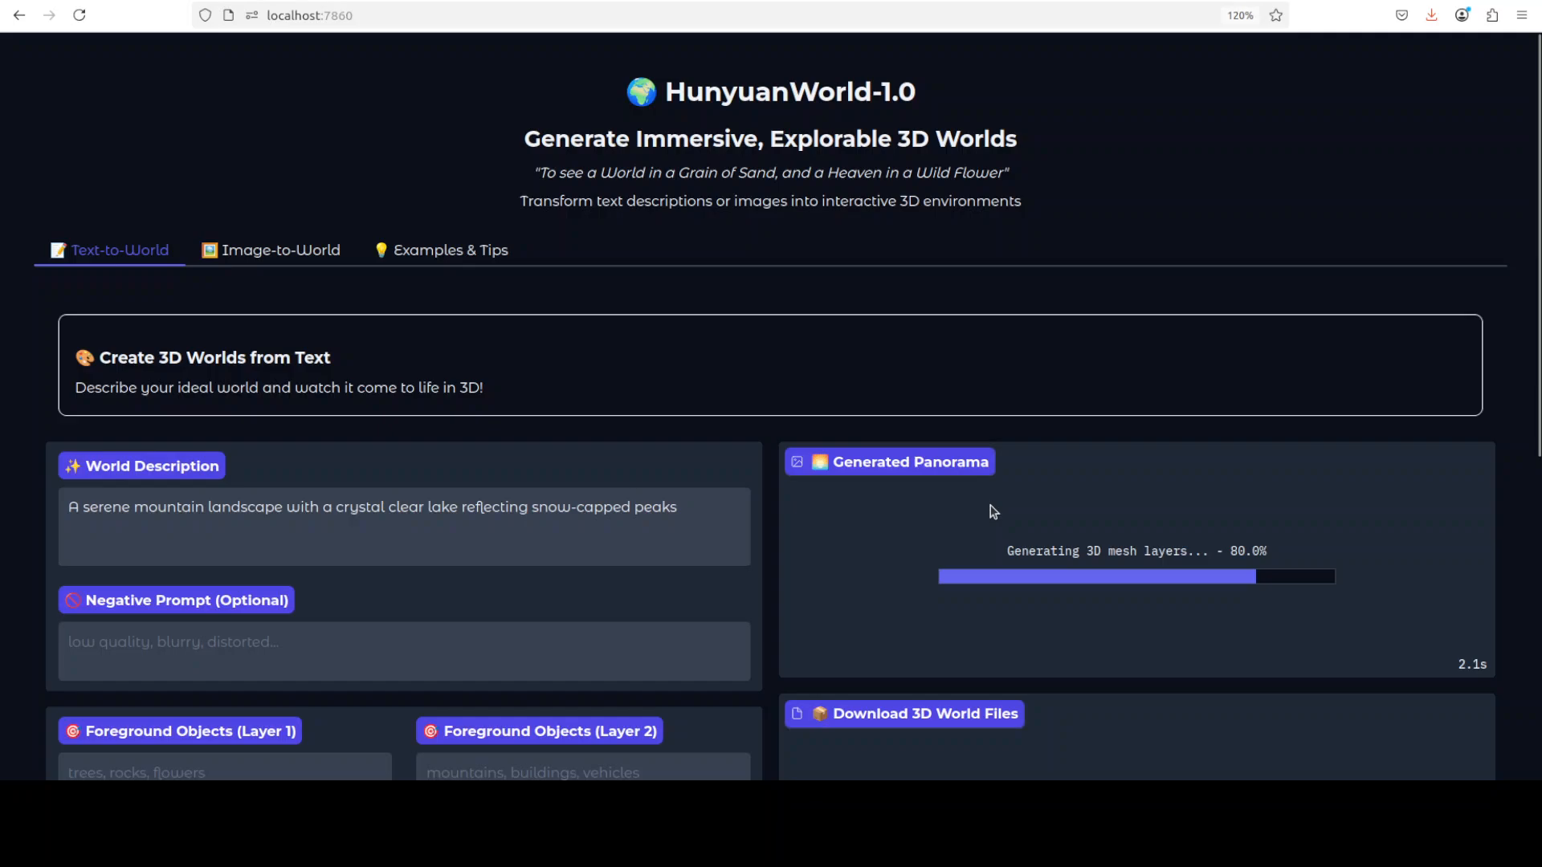
pyautogui.moveTo(316, 453)
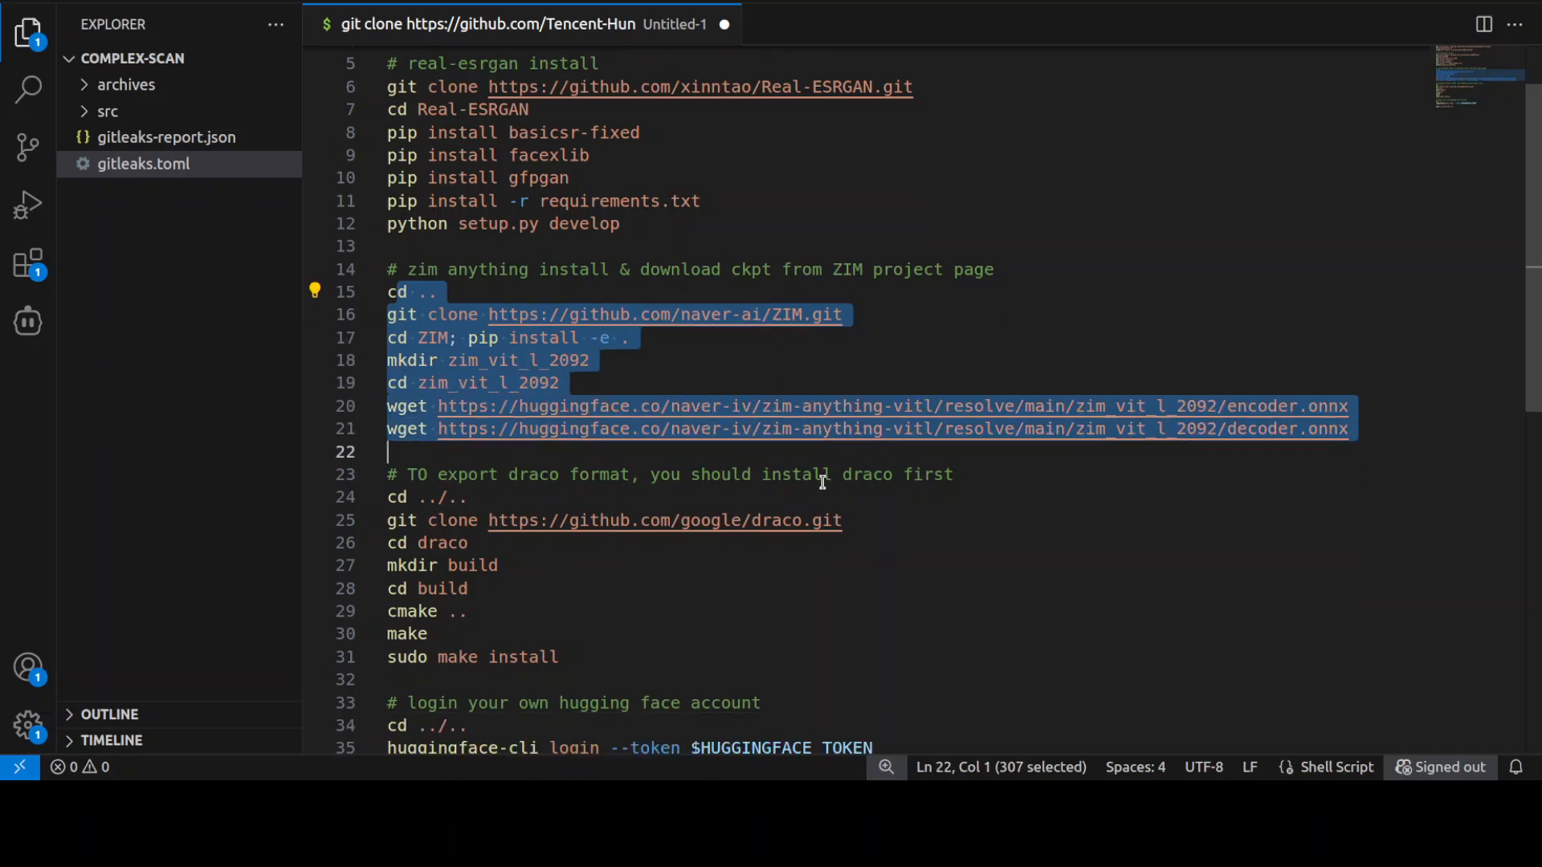
# Scroll the VS Code terminal output, then run nvidia-smi to check the GPU.
pyautogui.scroll(-3)
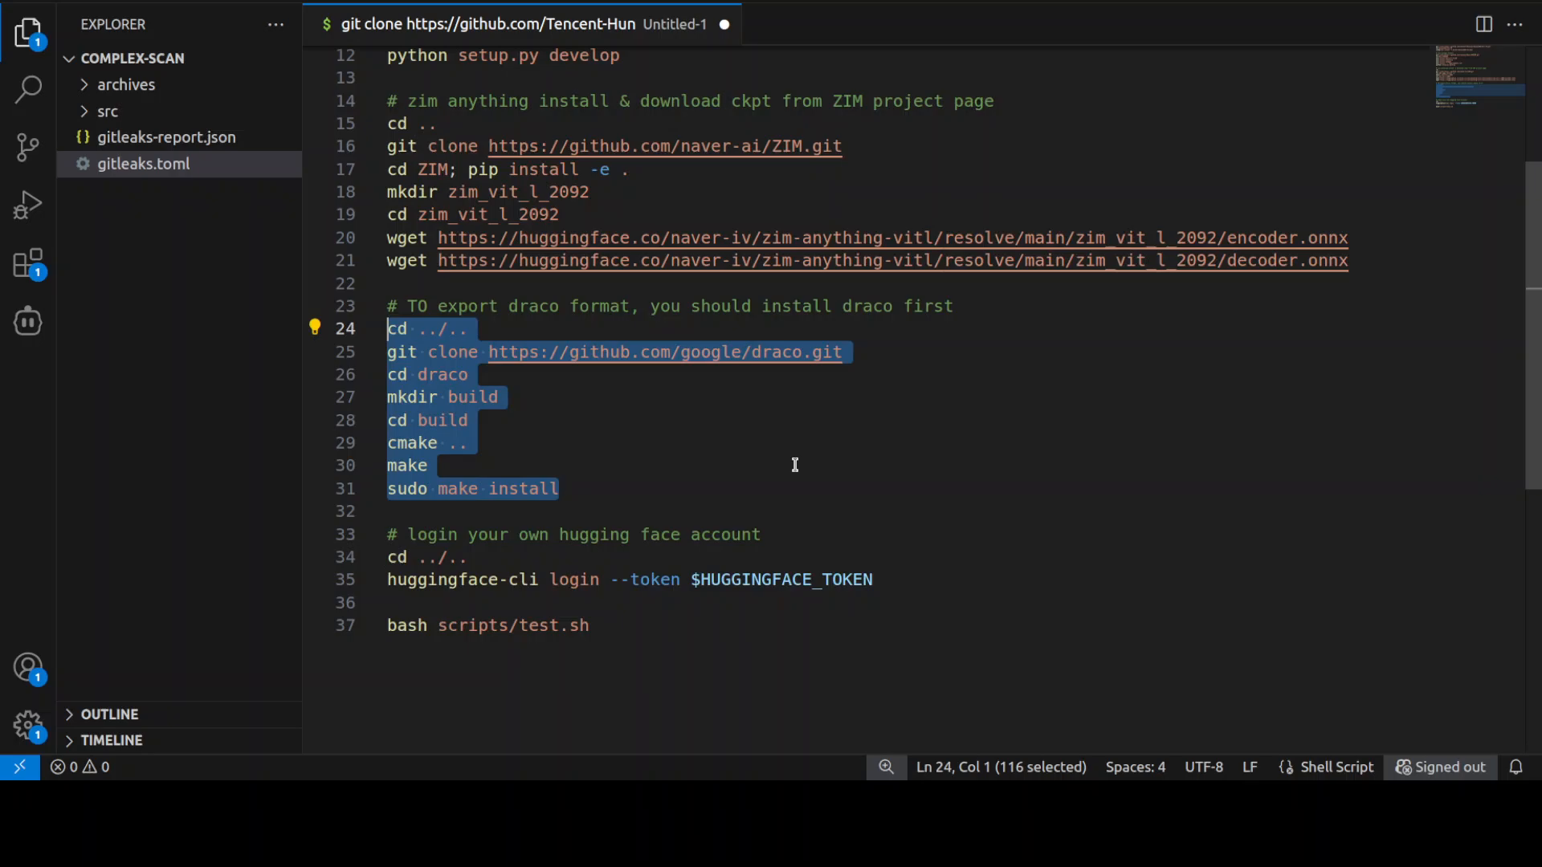
pyautogui.scroll(-3)
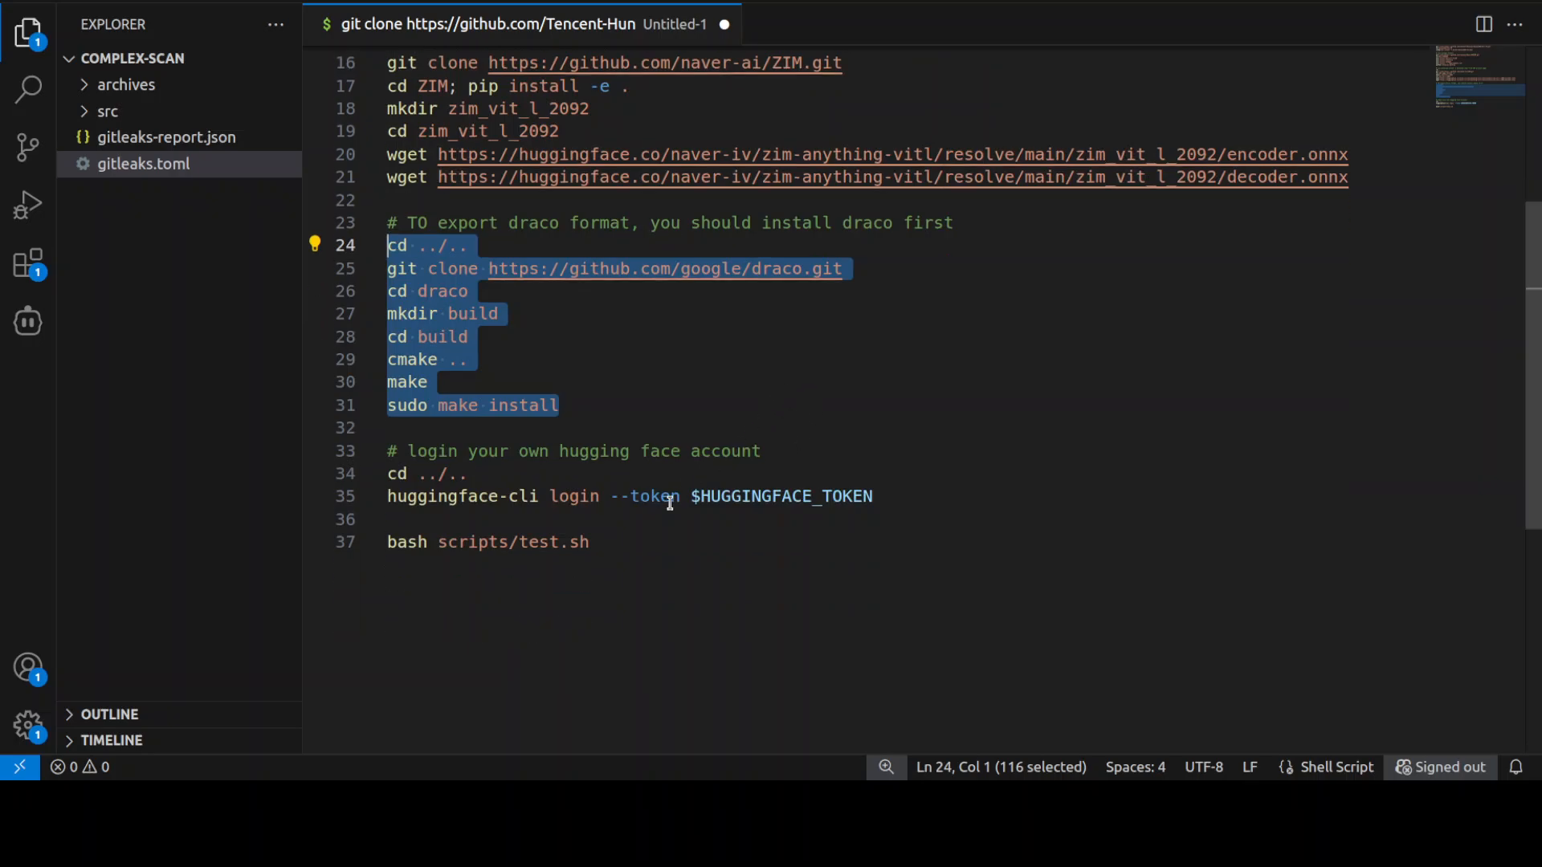
pyautogui.moveTo(584, 495)
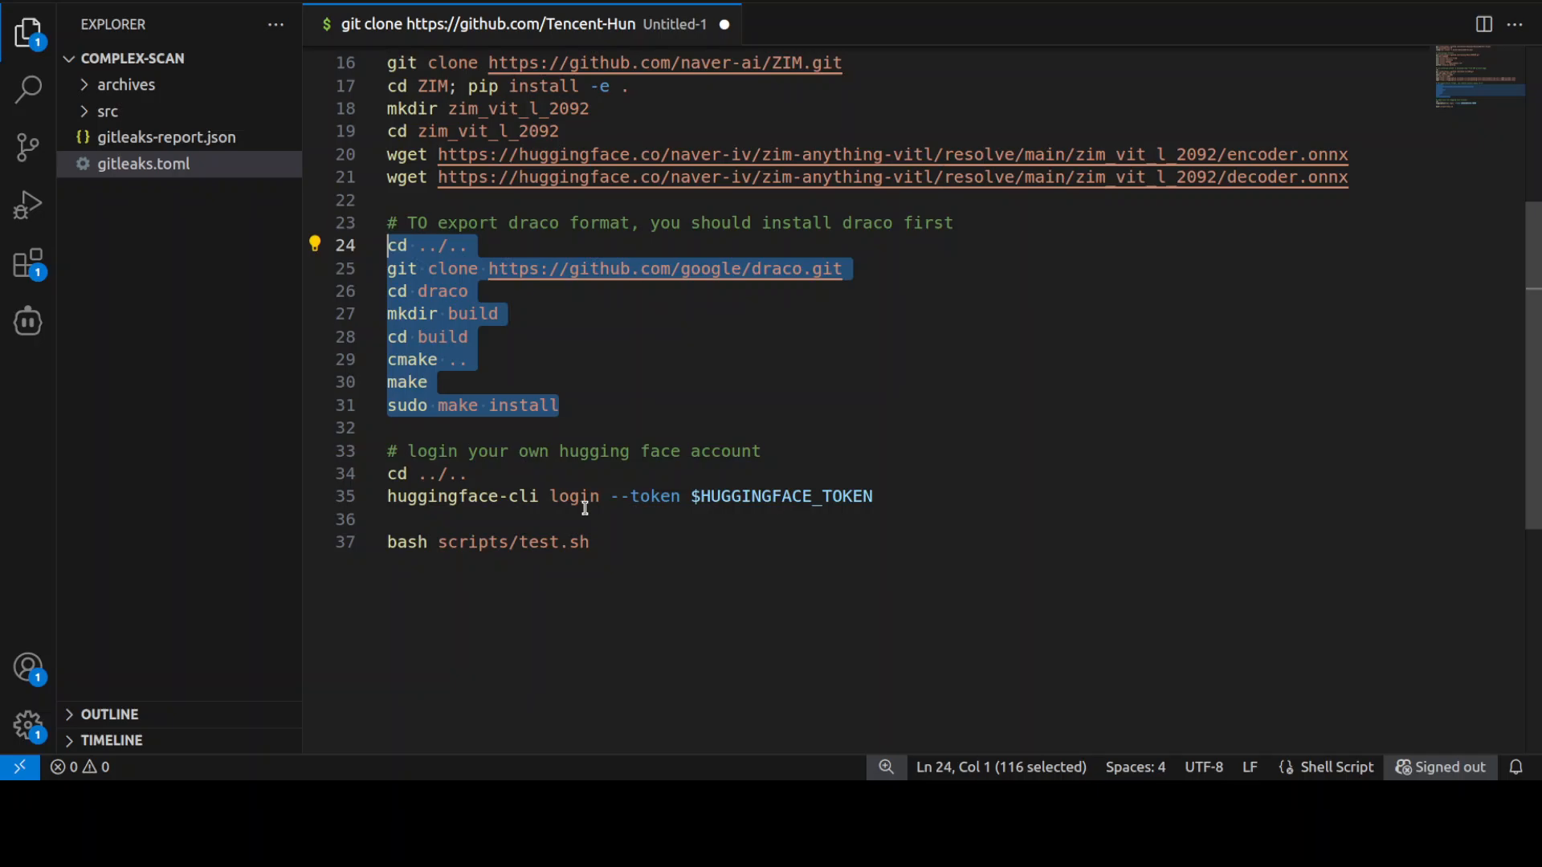
pyautogui.moveTo(907, 496)
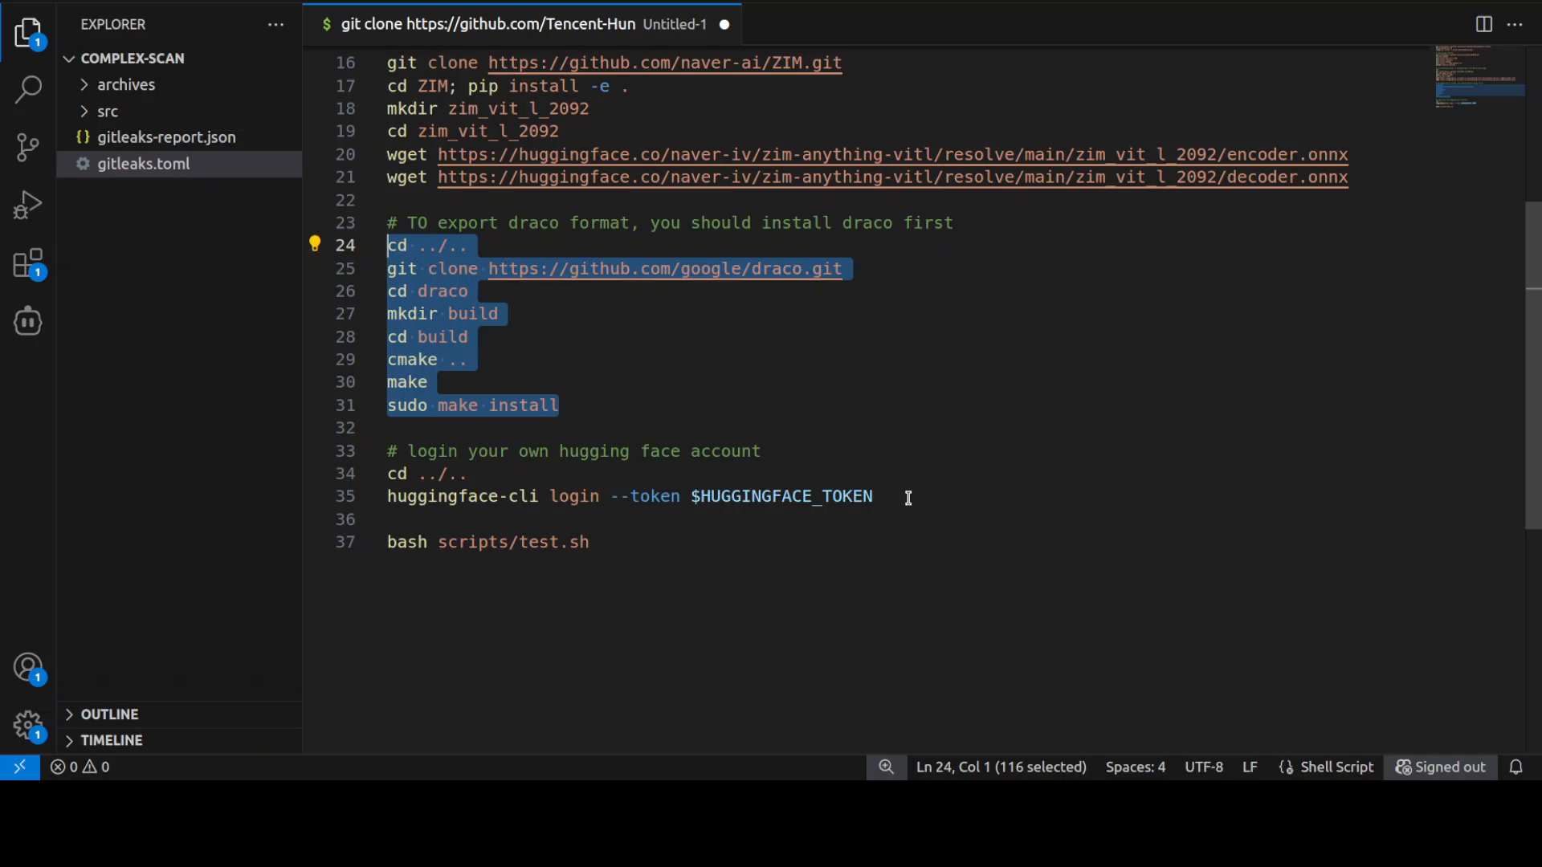
pyautogui.moveTo(610, 542)
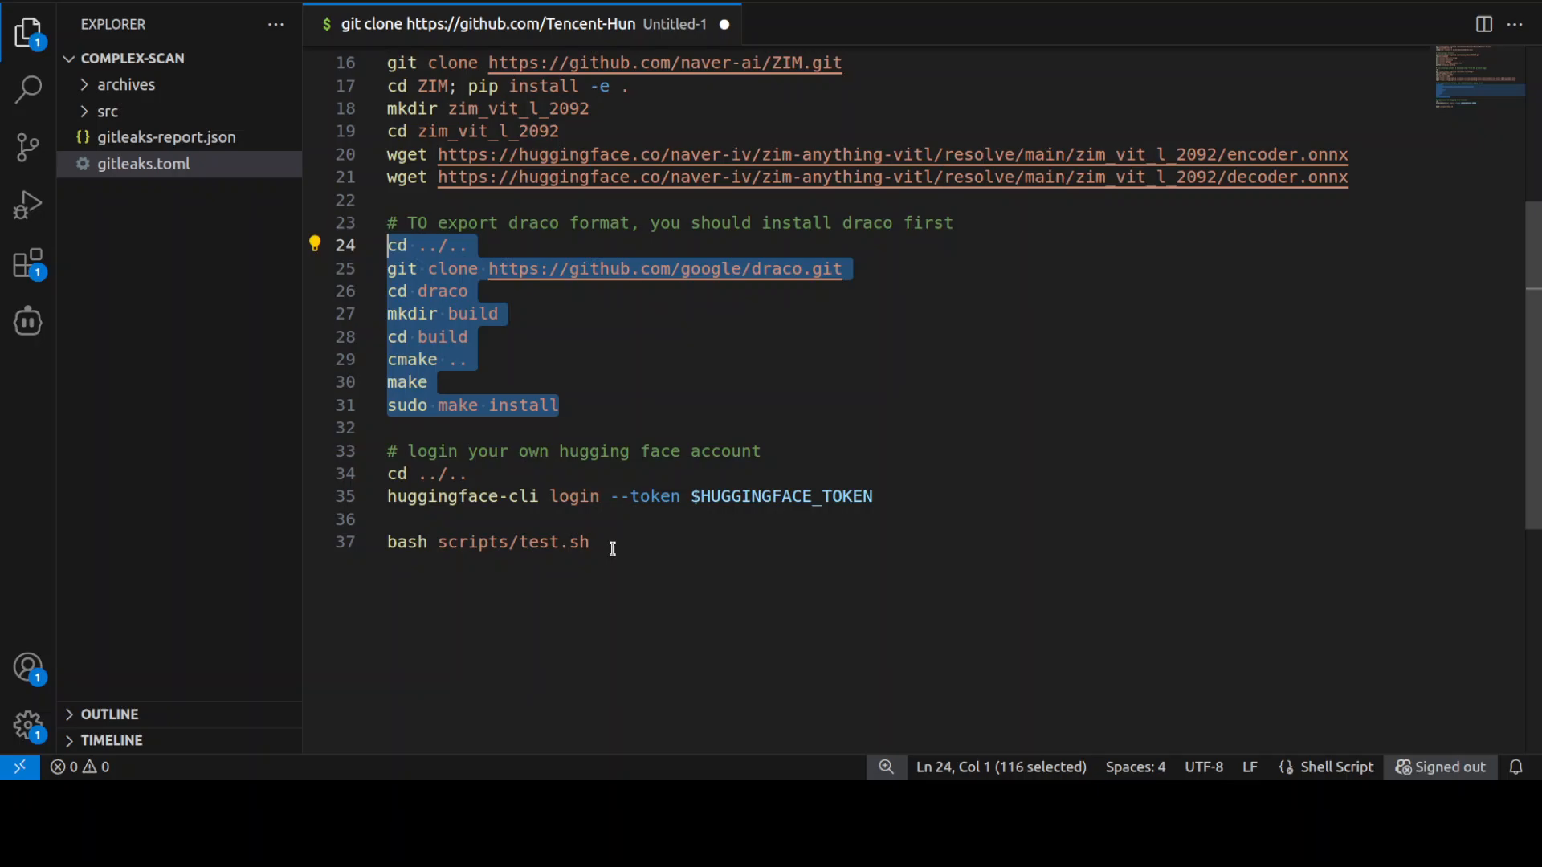
pyautogui.moveTo(706, 551)
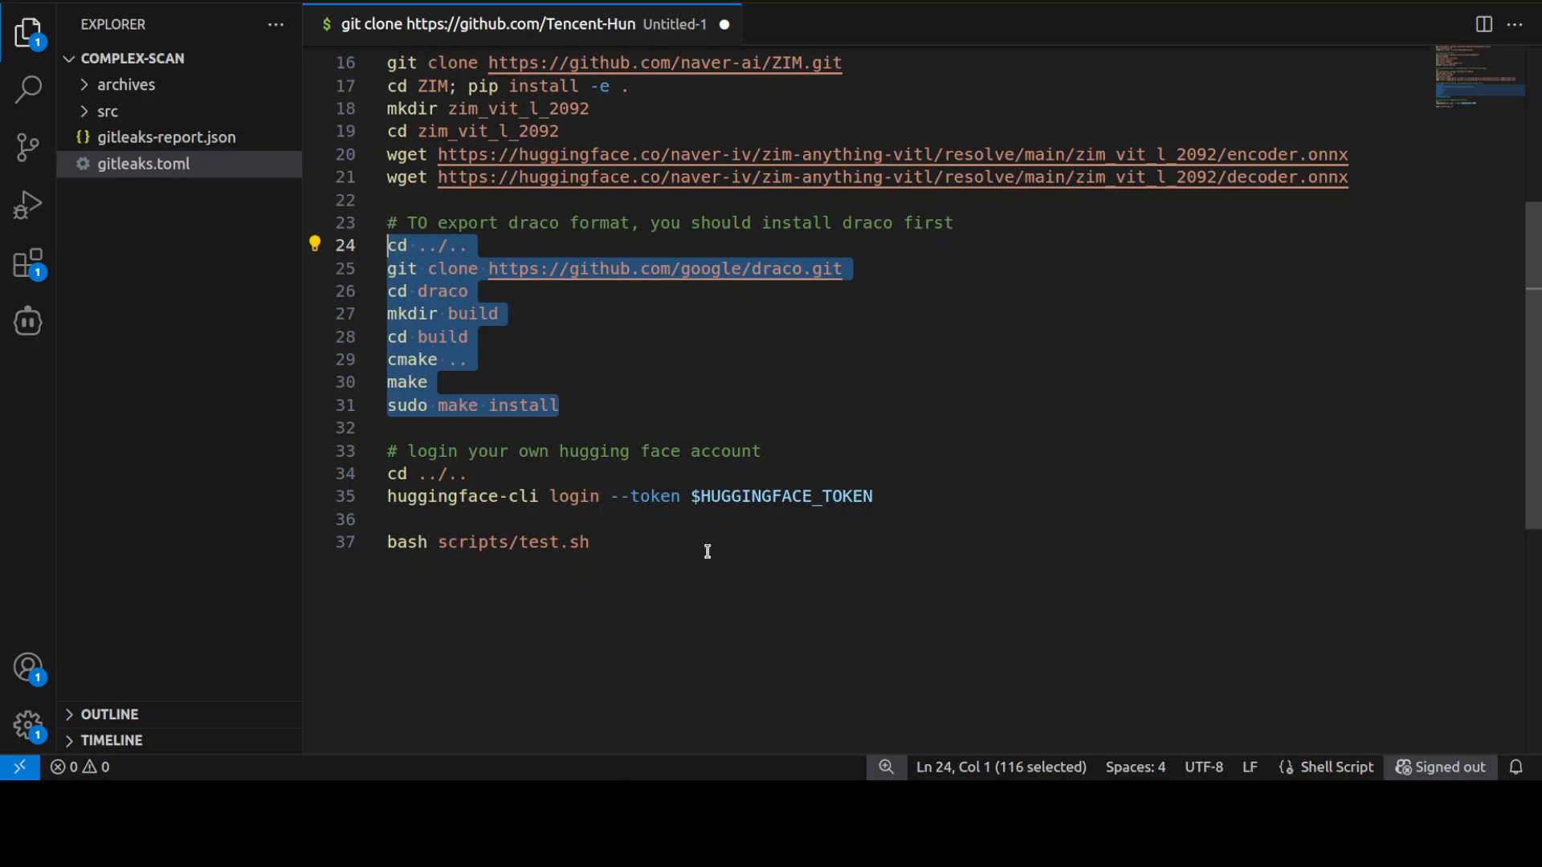
pyautogui.moveTo(975, 346)
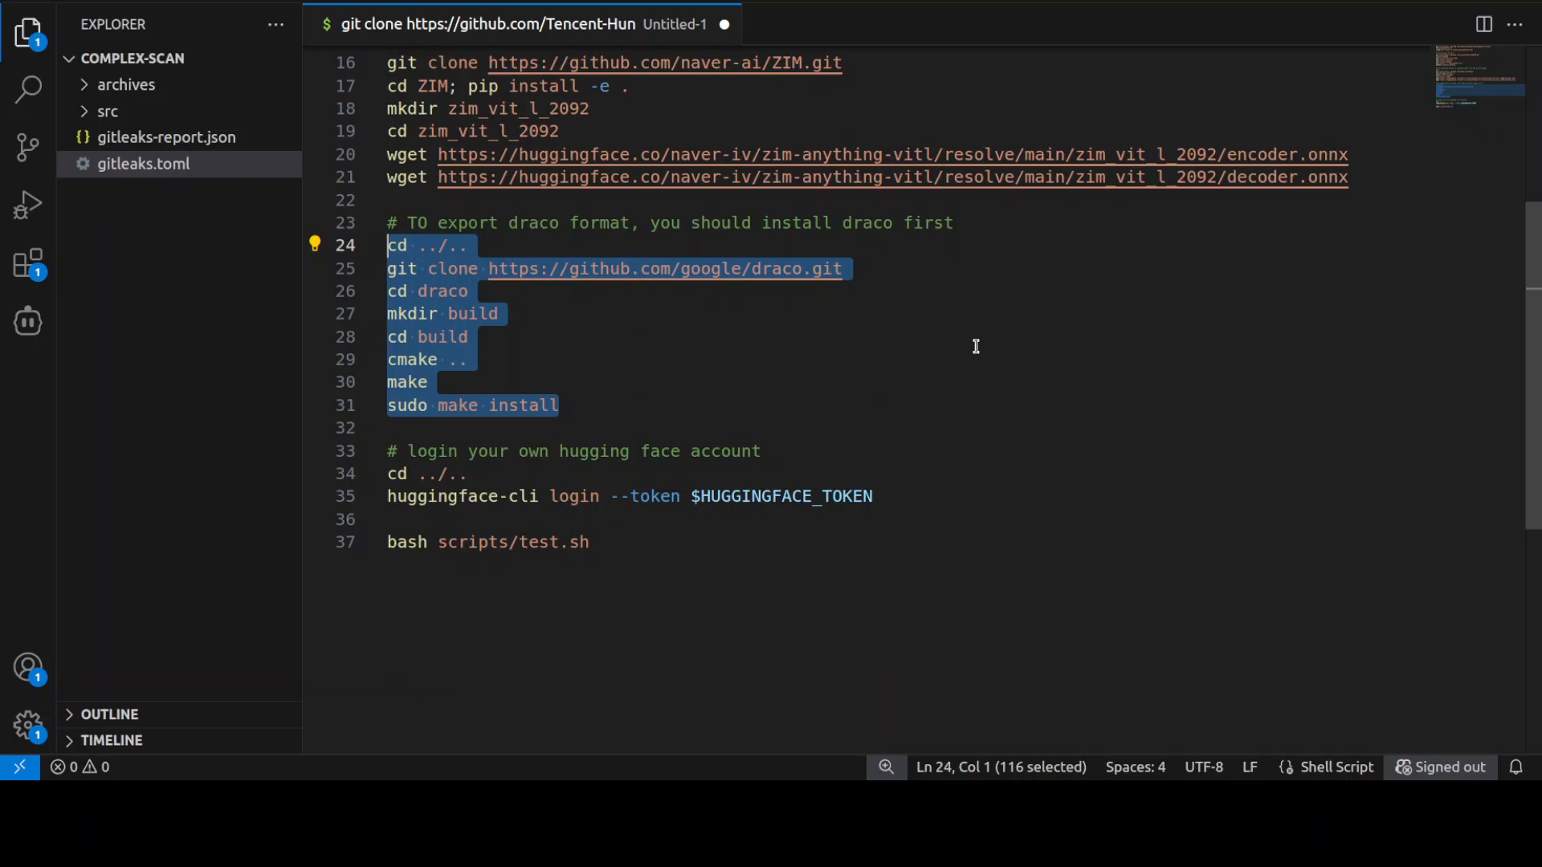
pyautogui.moveTo(566, 205)
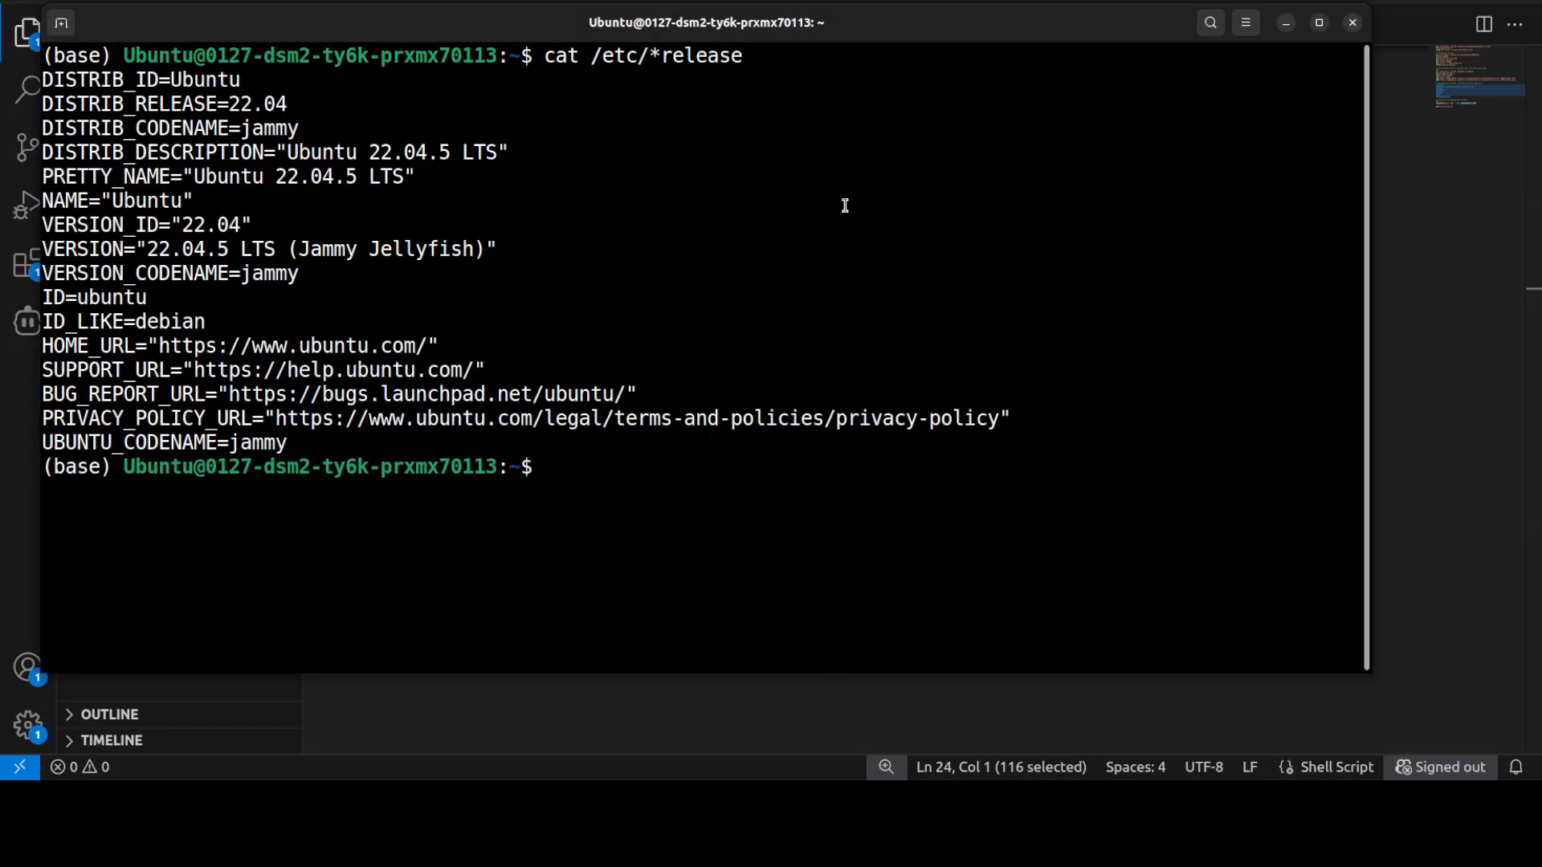
pyautogui.write('nvidia-smi')
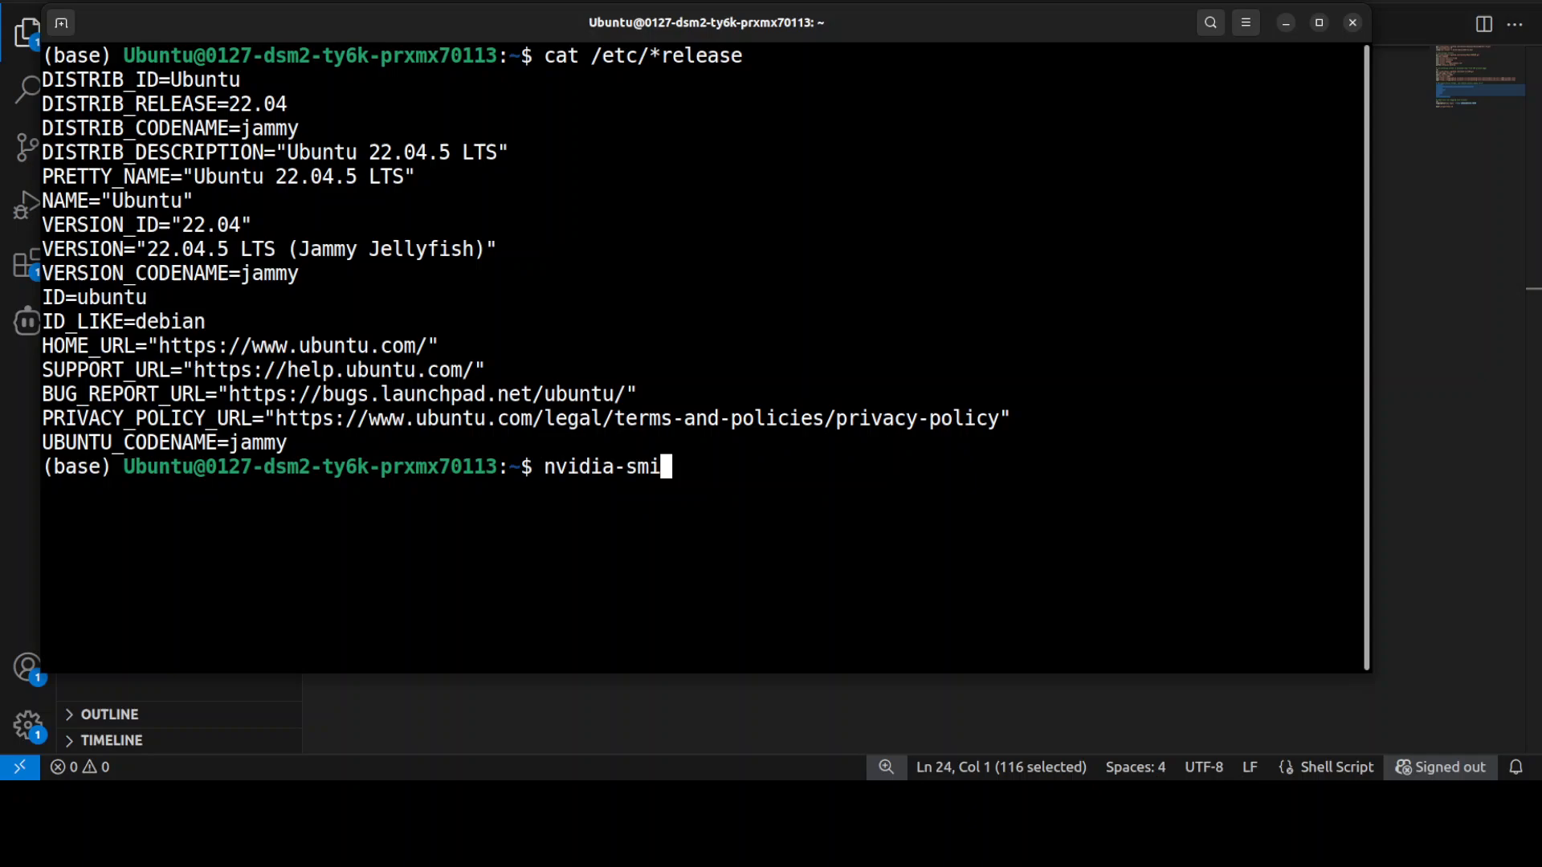
pyautogui.press('Return')
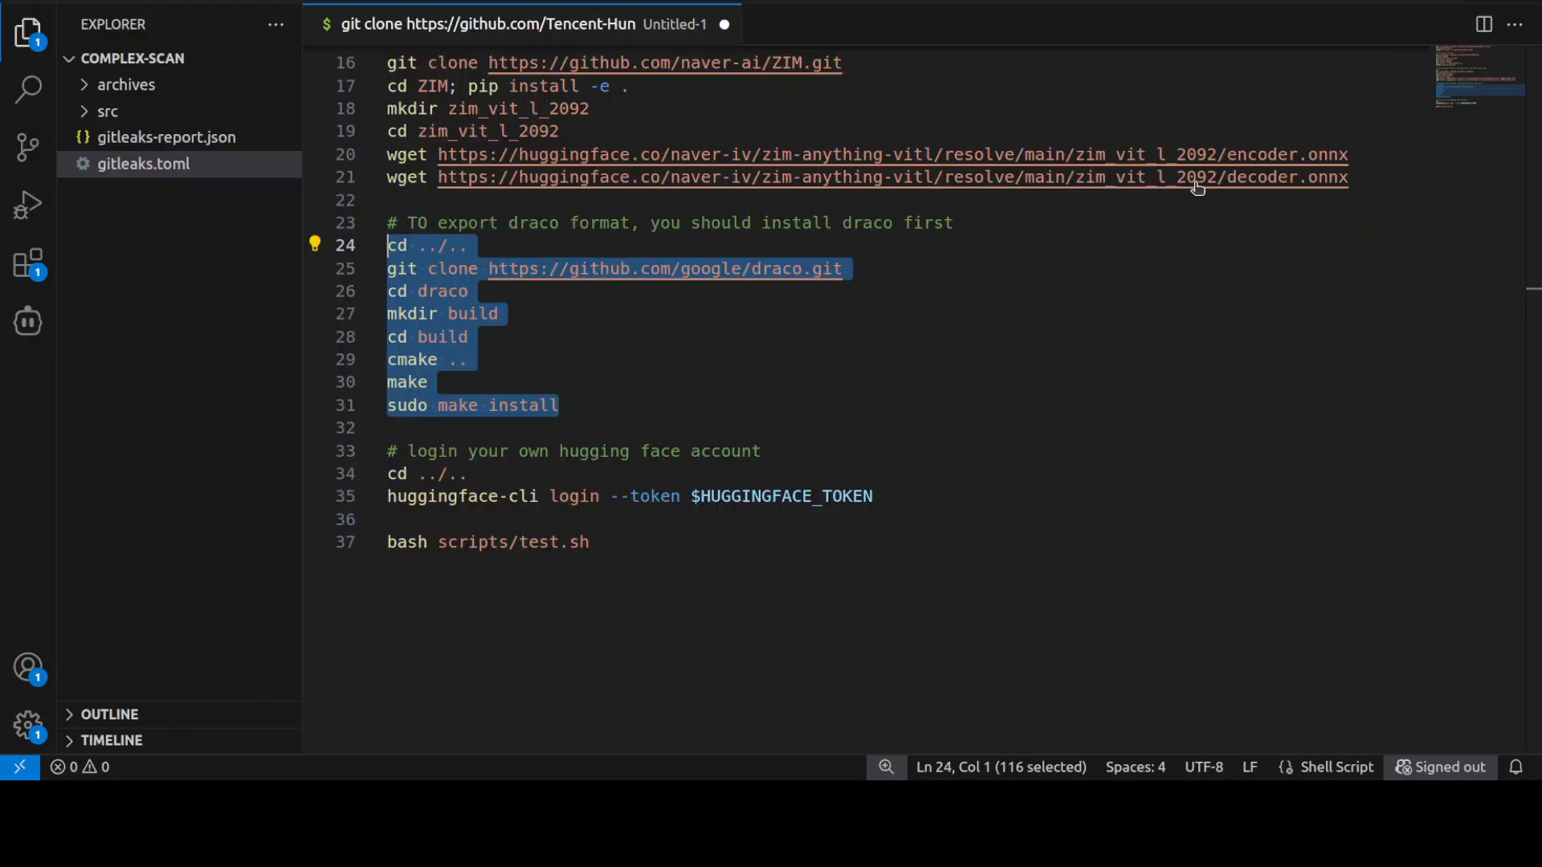
pyautogui.moveTo(1180, 176)
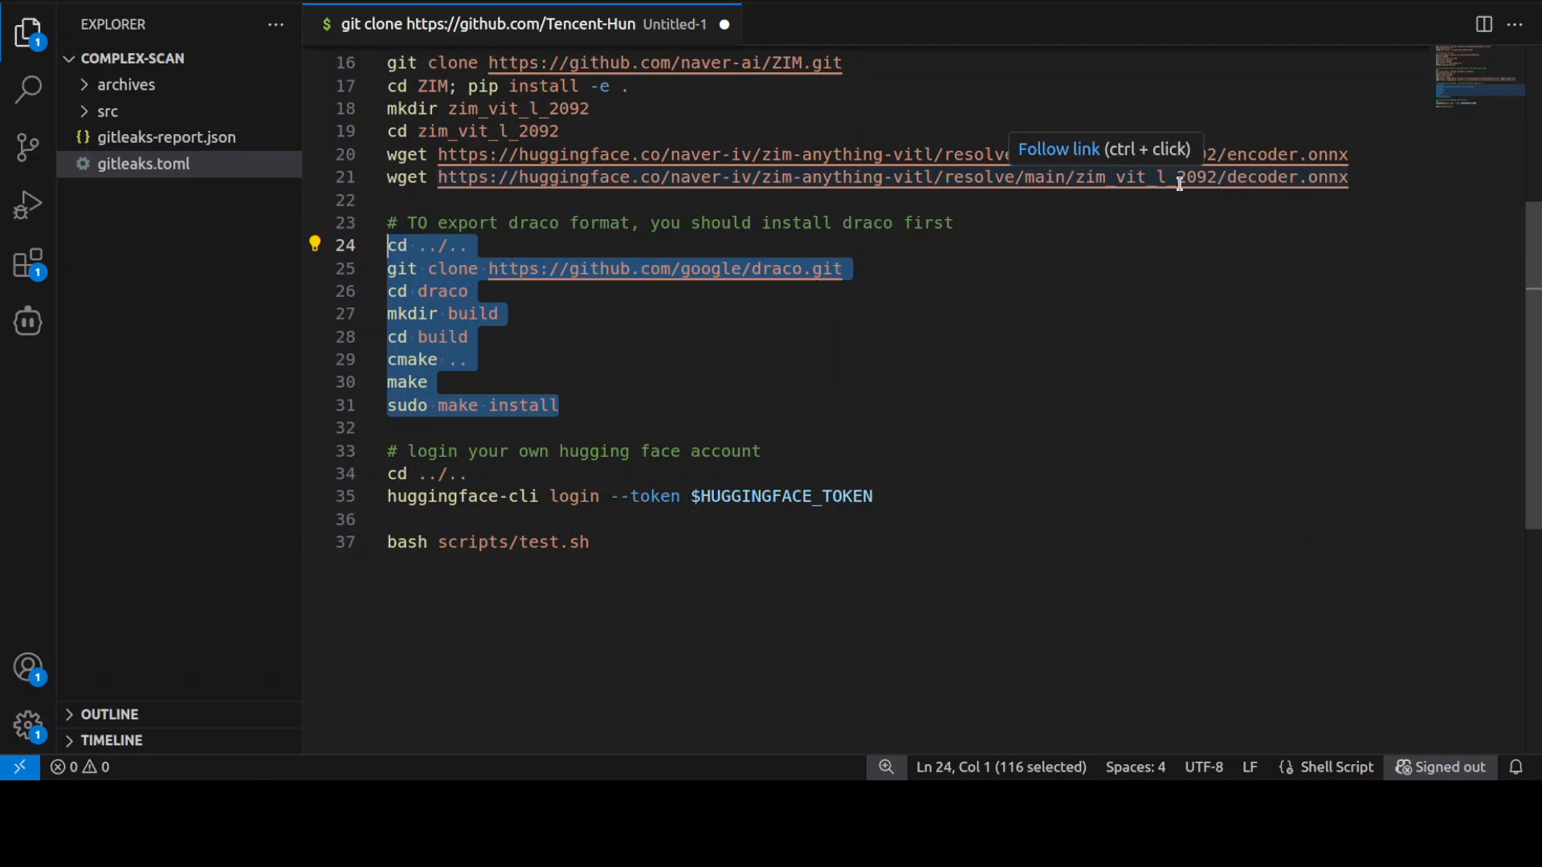
pyautogui.moveTo(1116, 395)
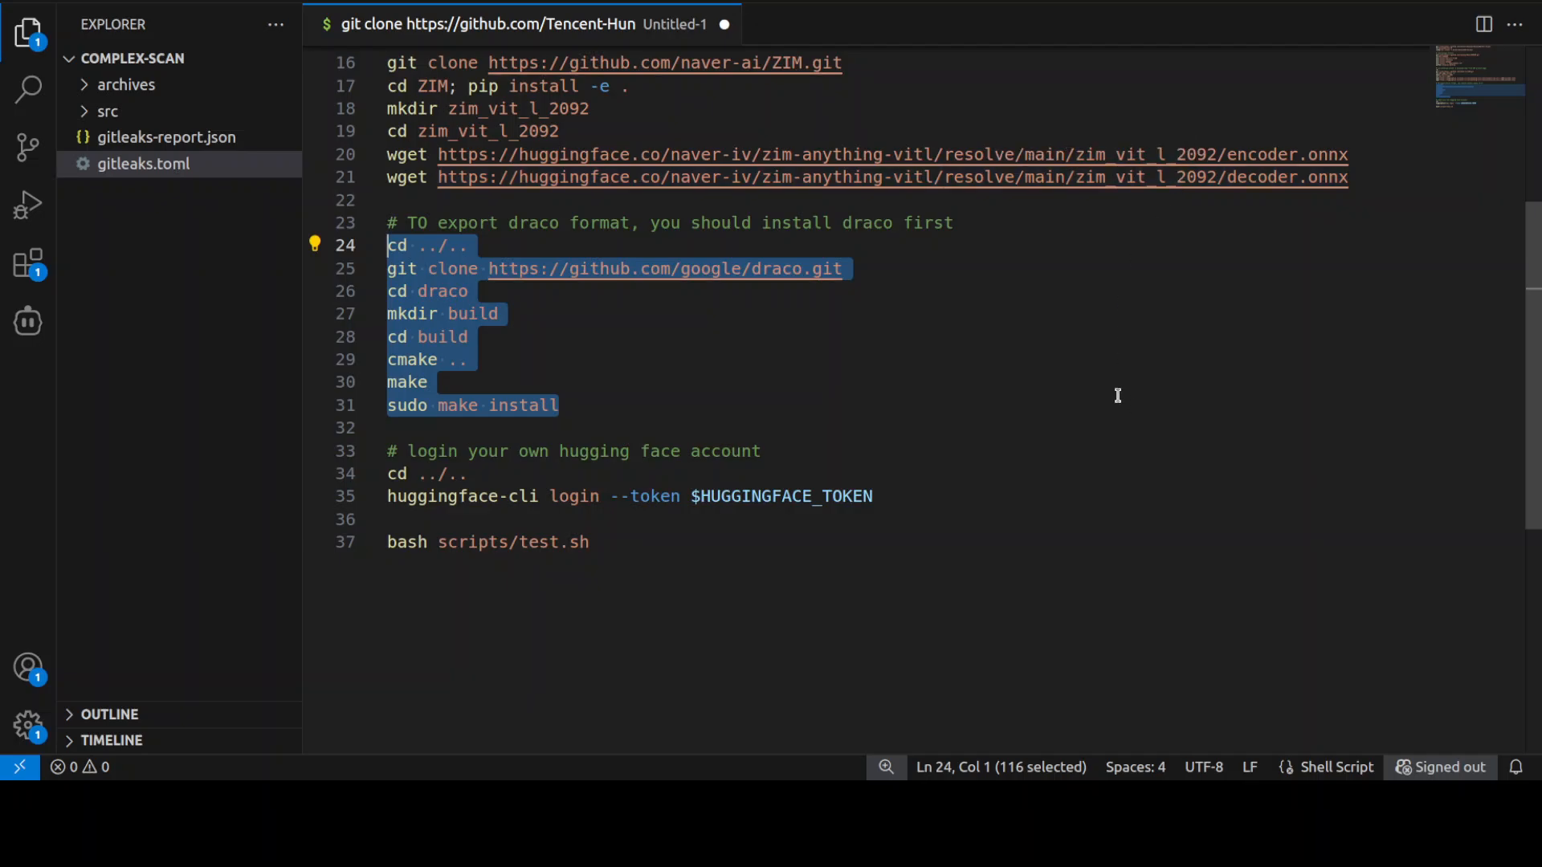
pyautogui.moveTo(1084, 334)
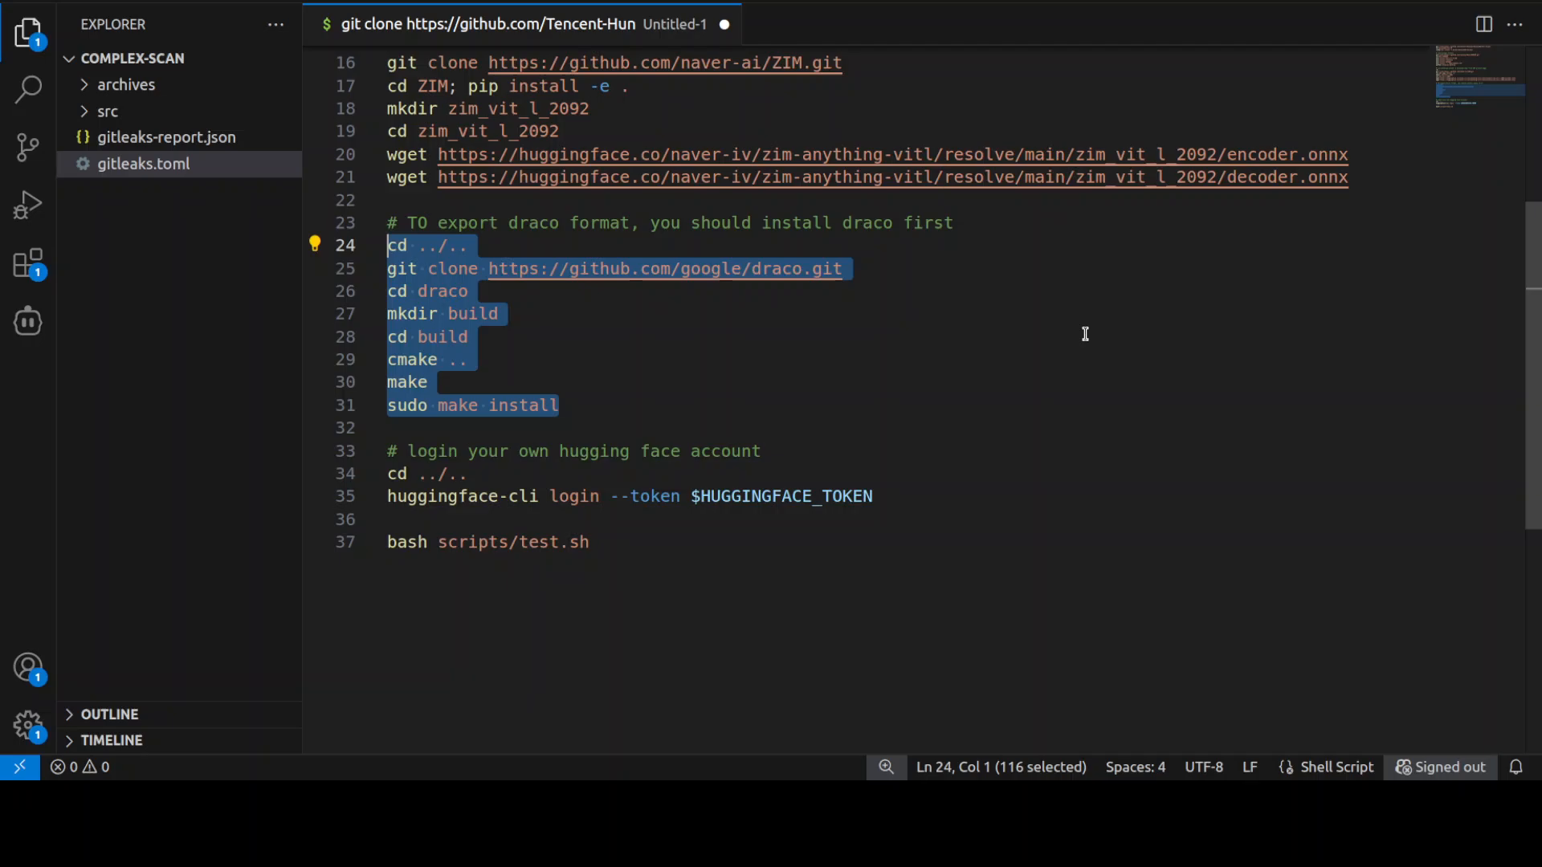
pyautogui.moveTo(1055, 285)
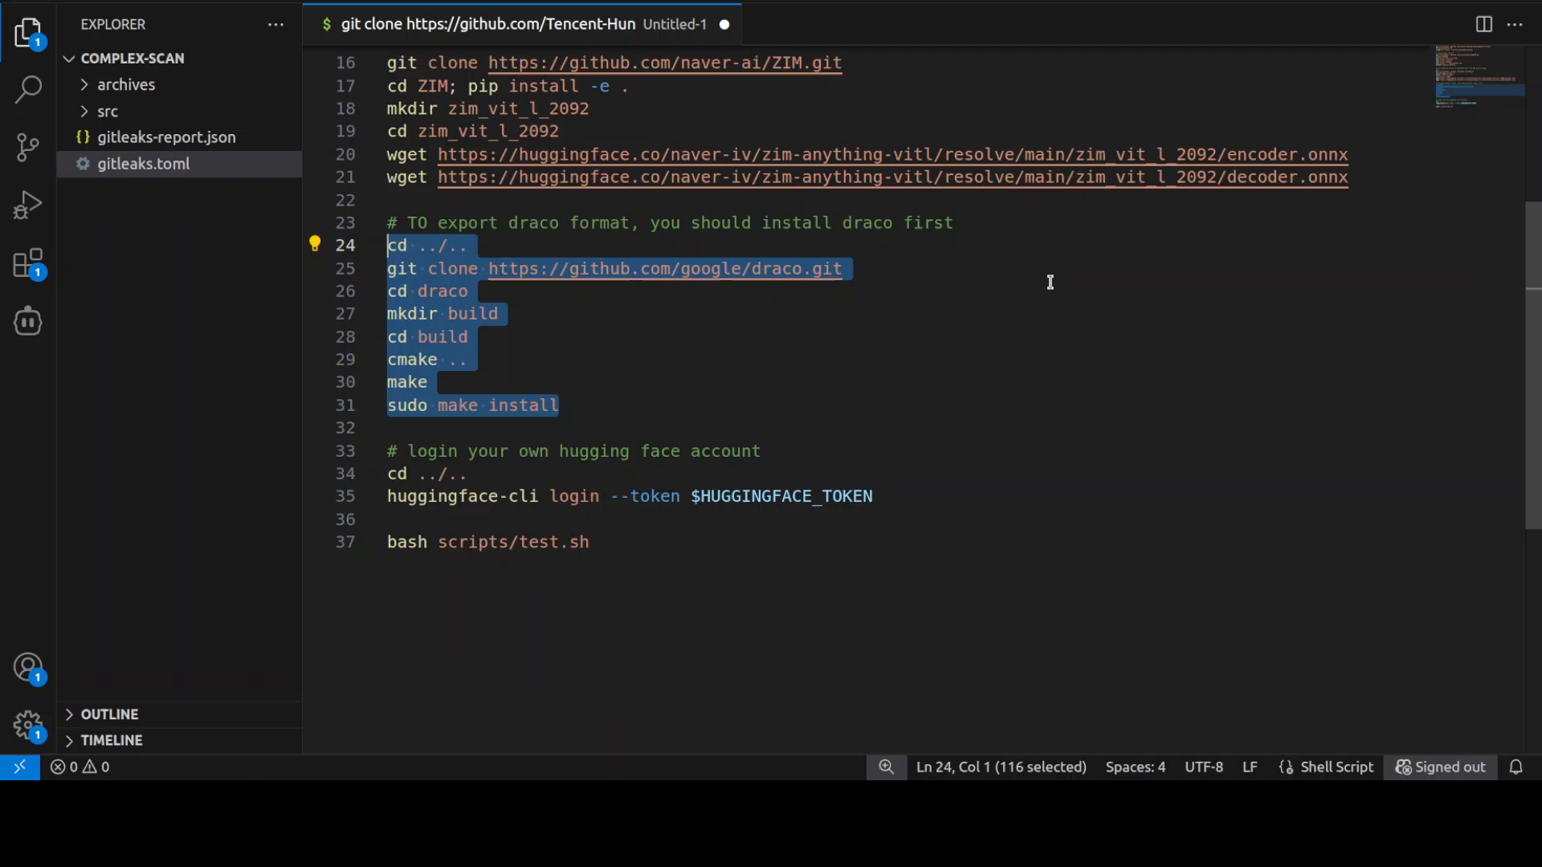
pyautogui.moveTo(999, 430)
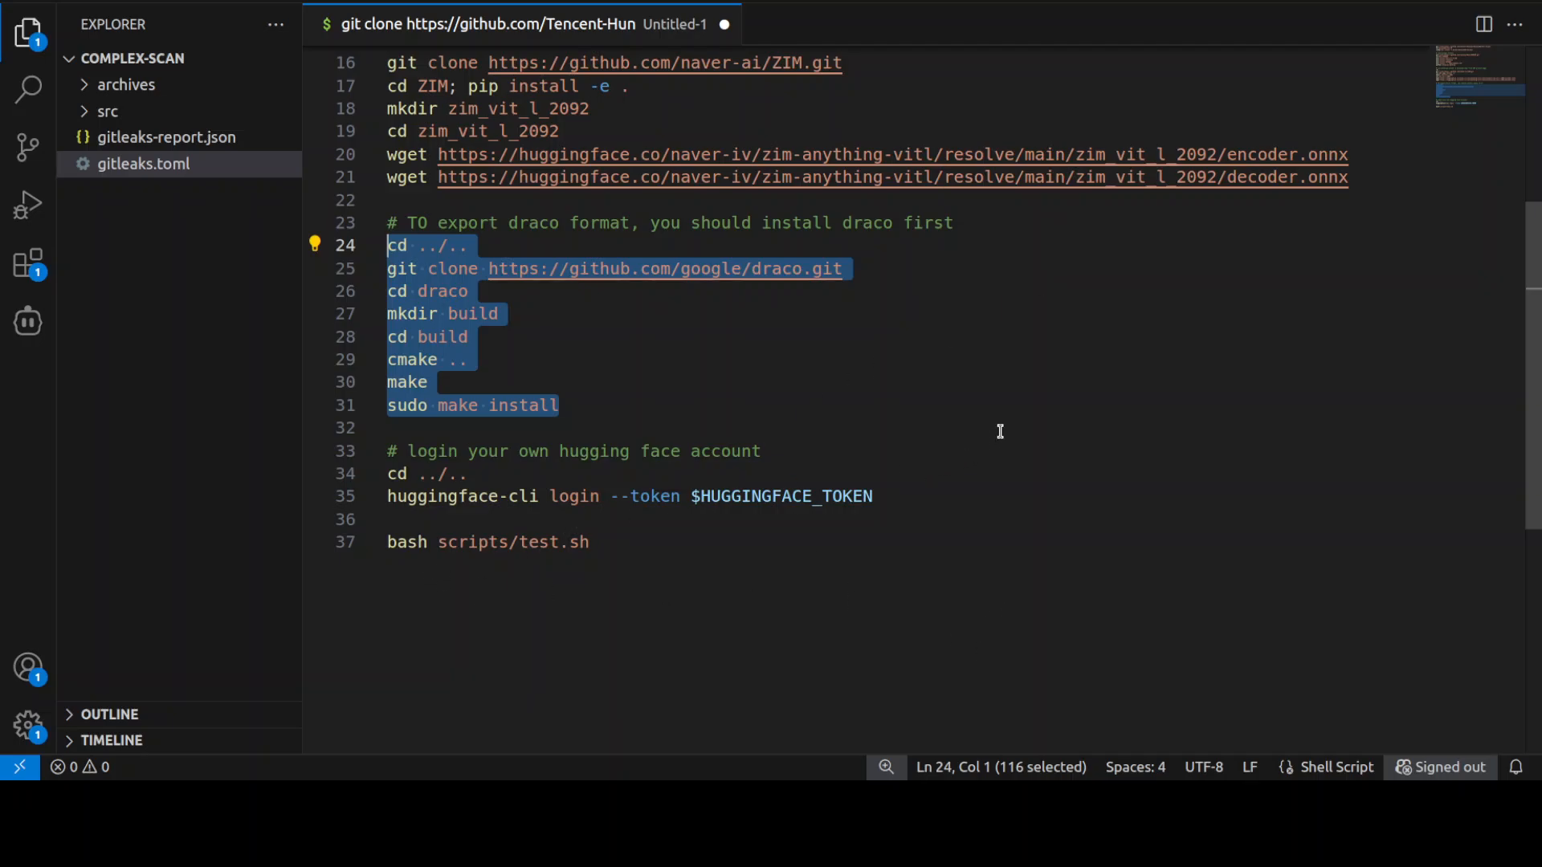
pyautogui.moveTo(987, 430)
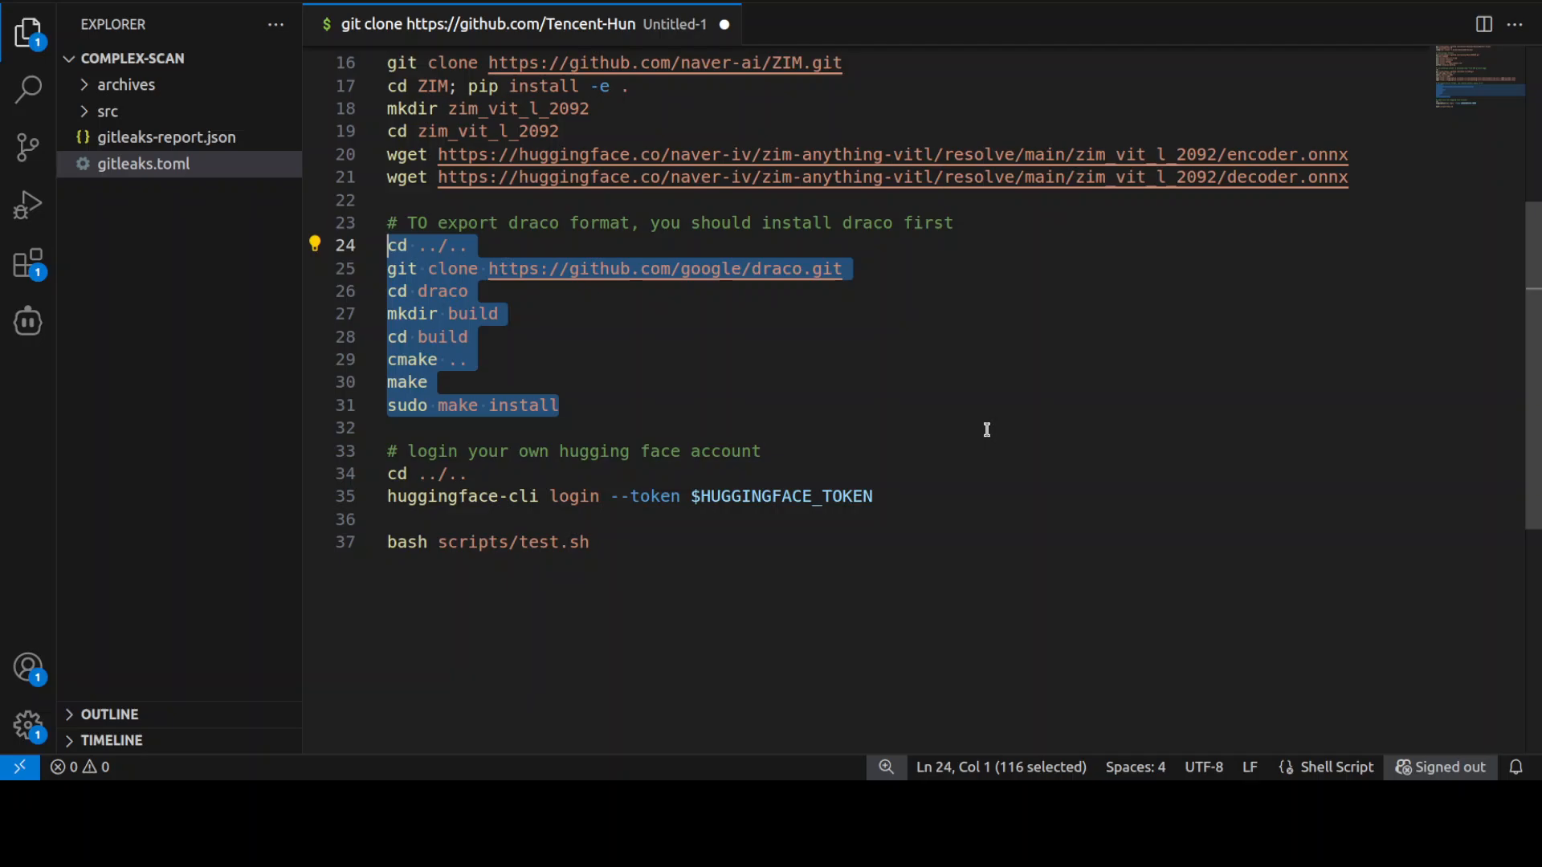
pyautogui.moveTo(1056, 341)
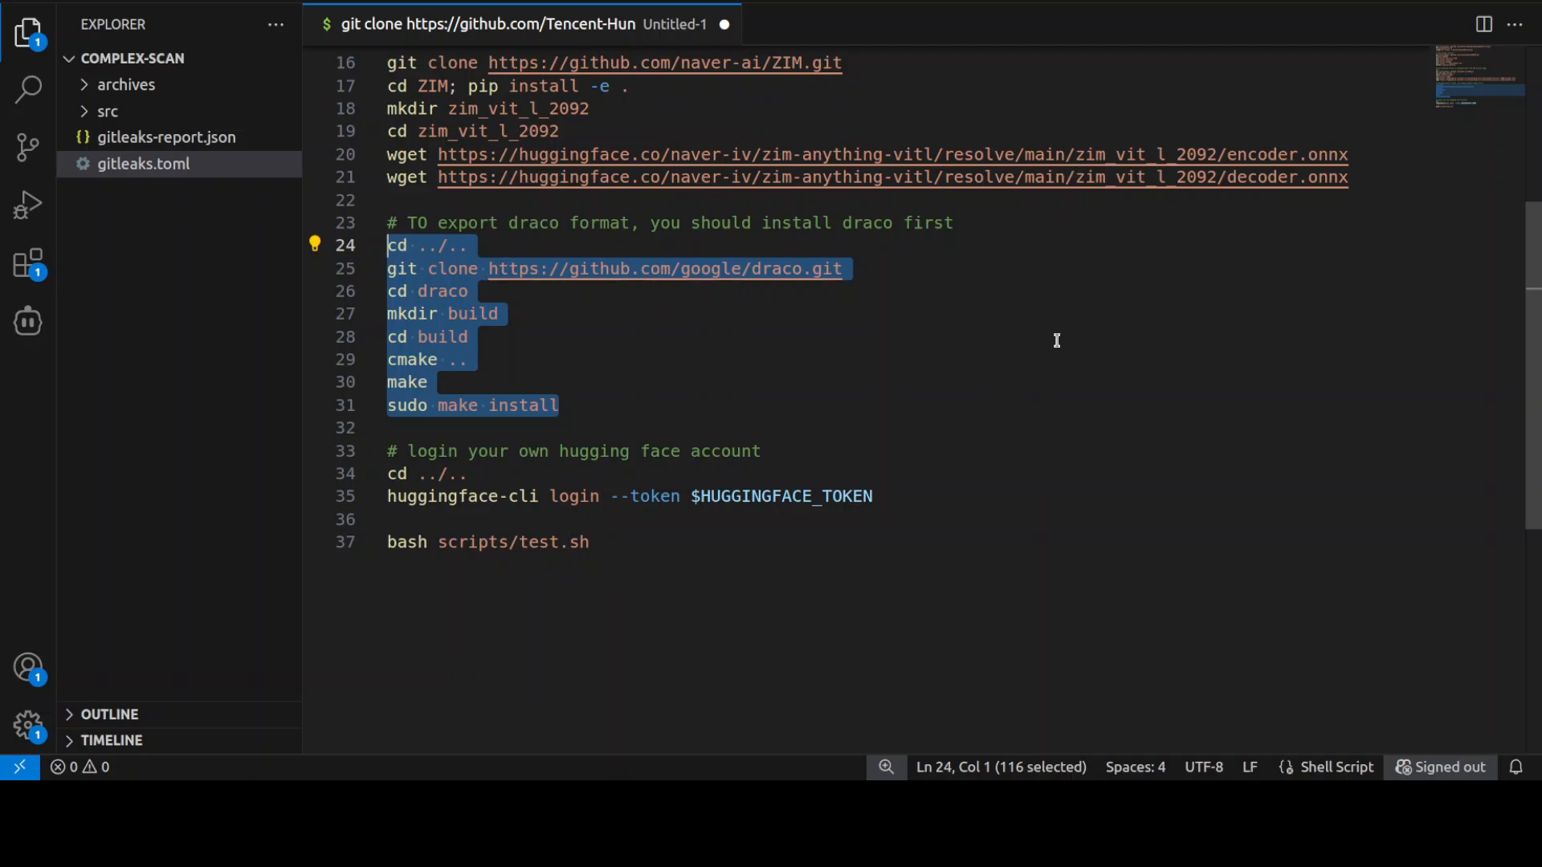
pyautogui.moveTo(573, 405)
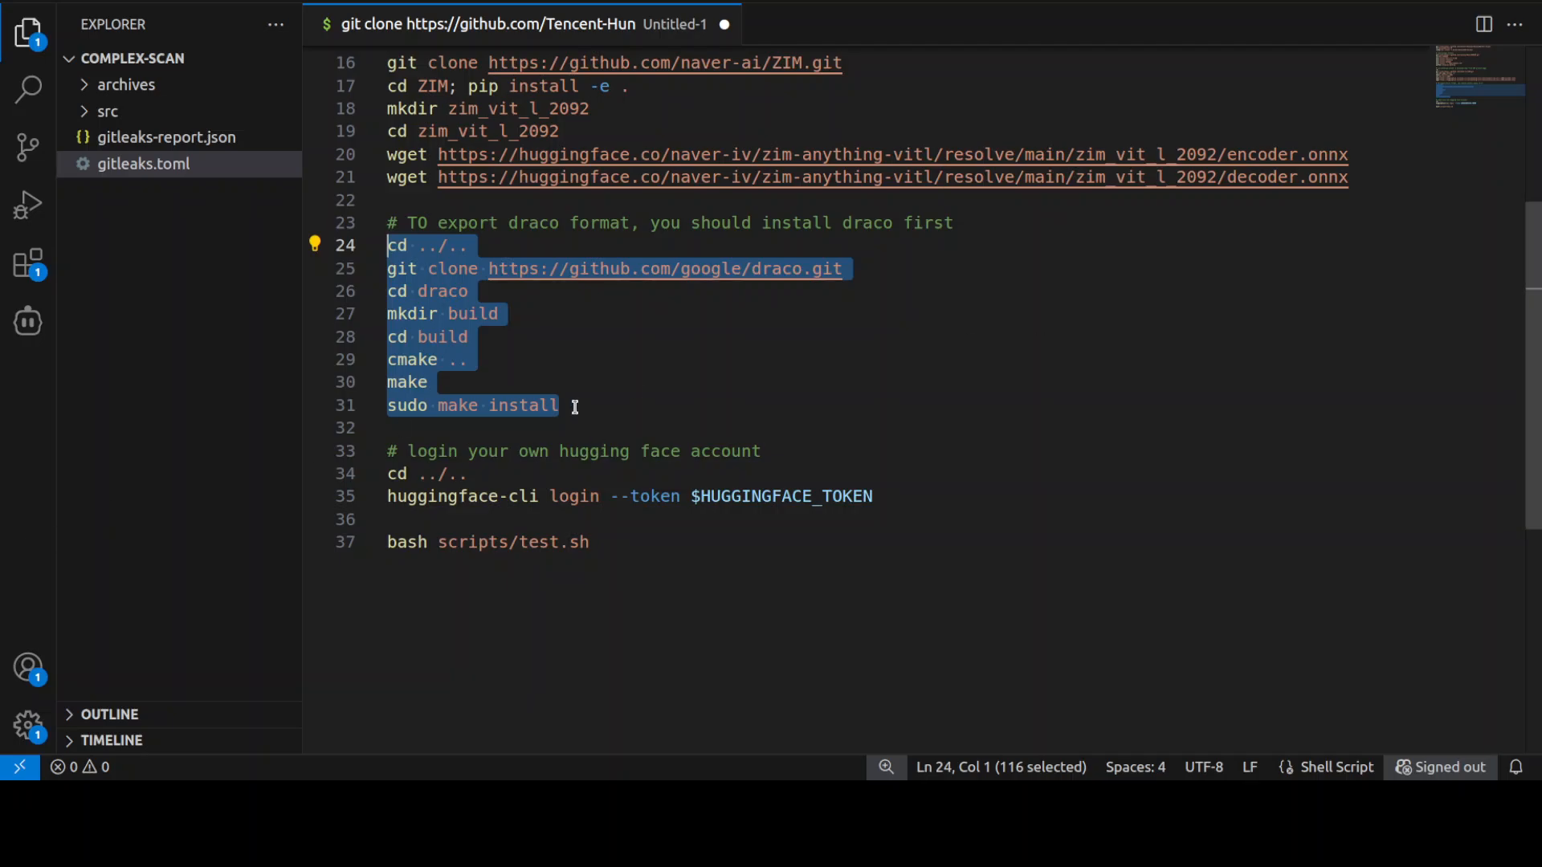
pyautogui.click(561, 405)
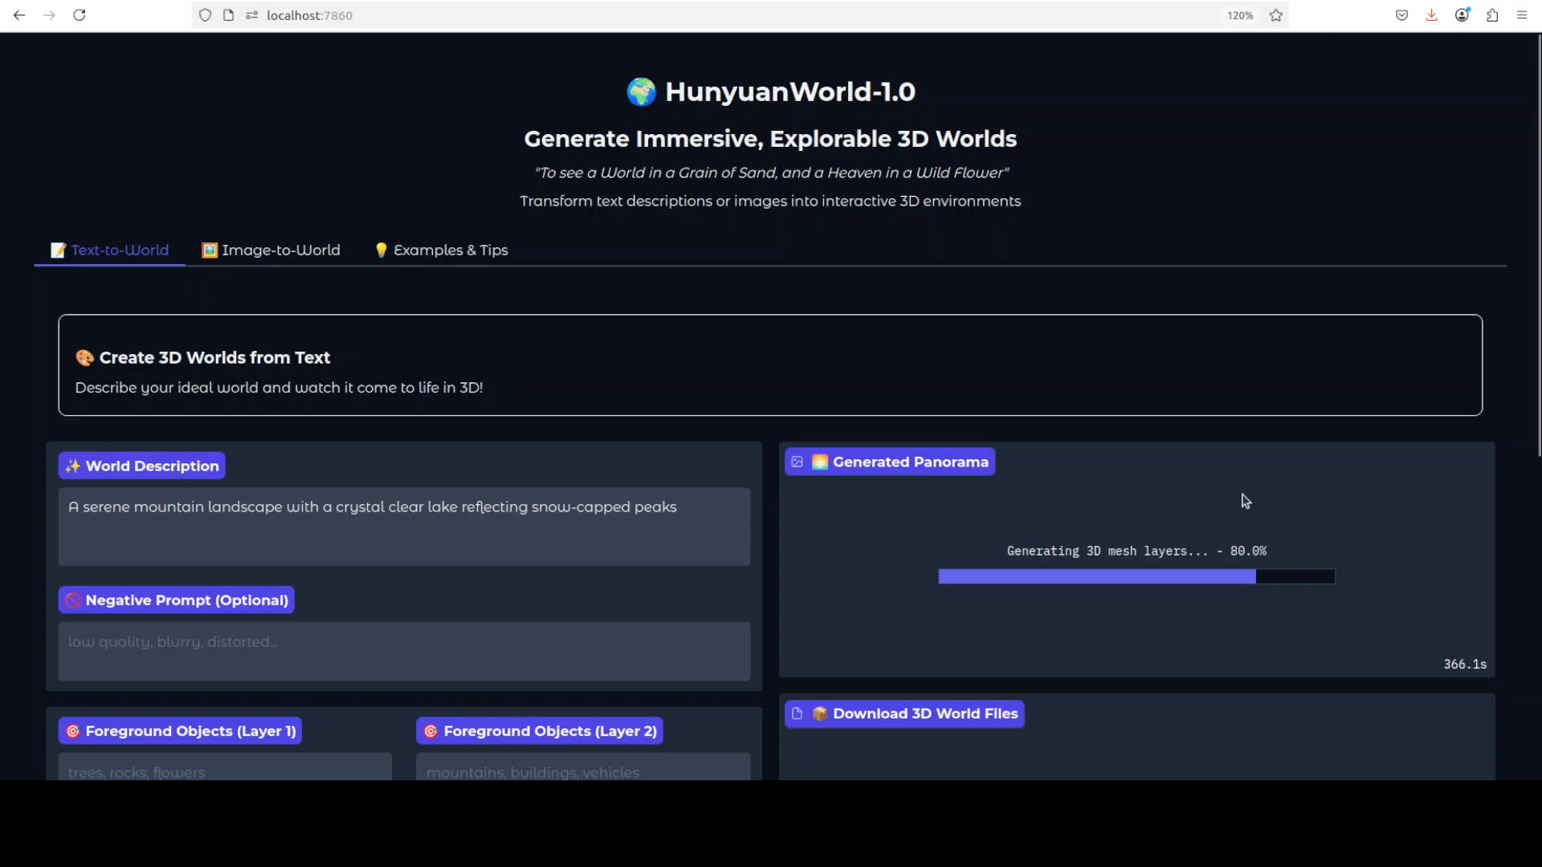
pyautogui.moveTo(1226, 425)
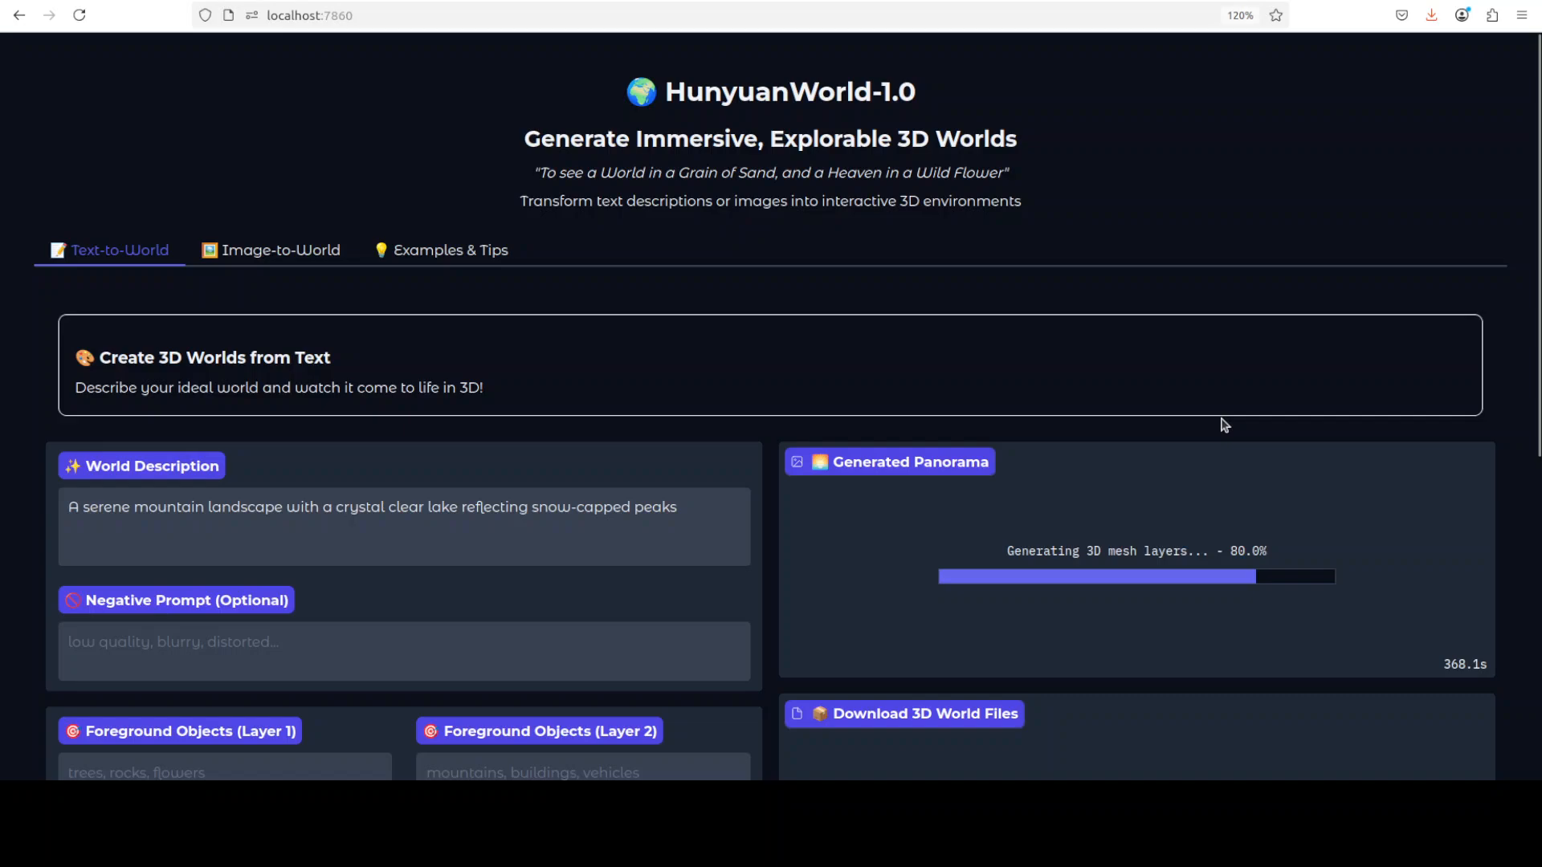
pyautogui.moveTo(1065, 317)
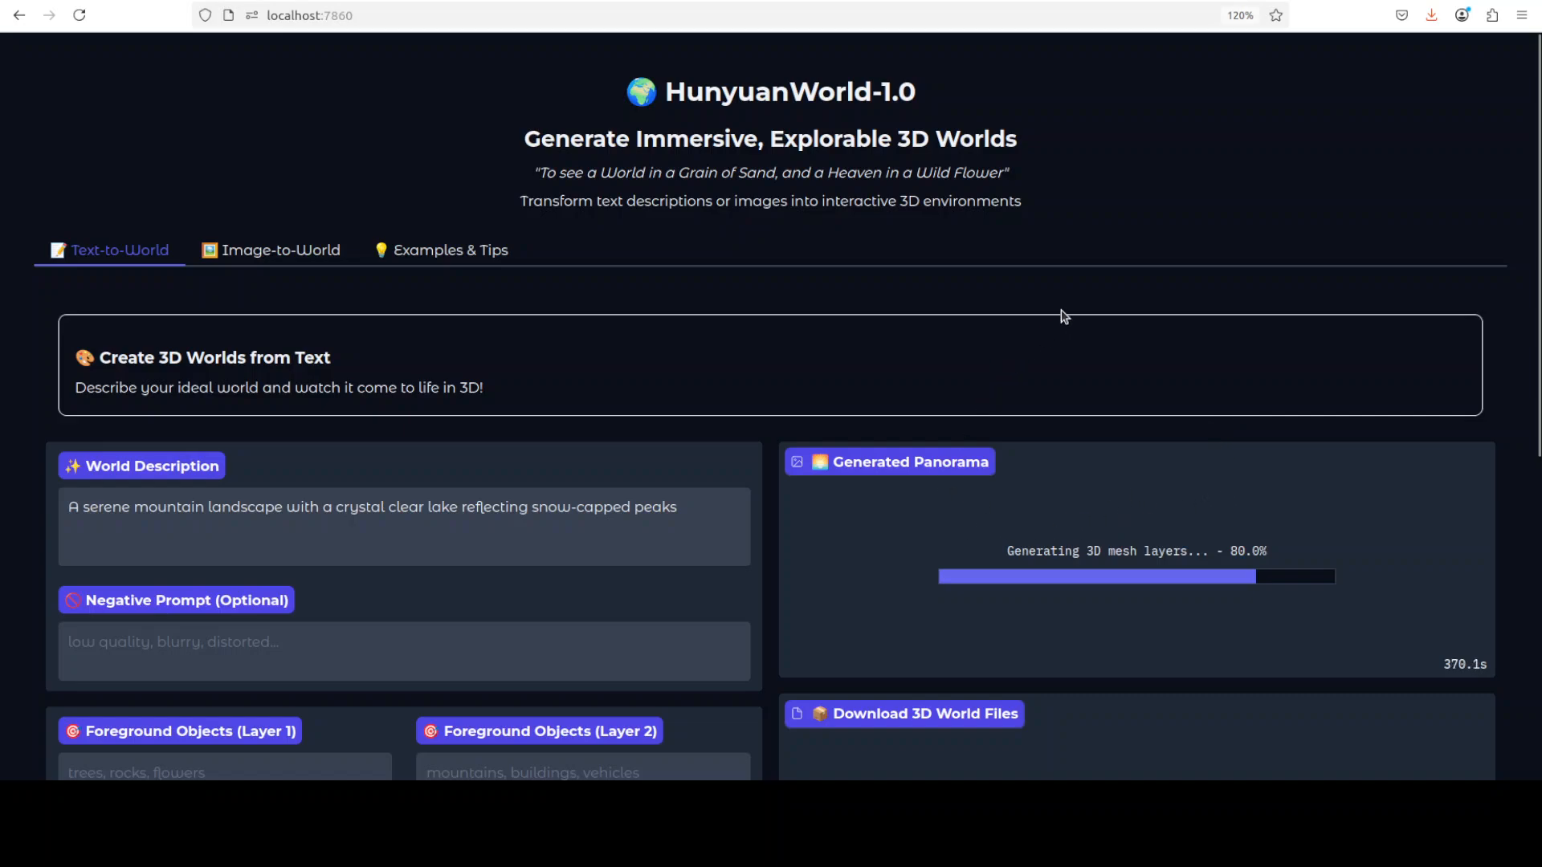
pyautogui.moveTo(85, 113)
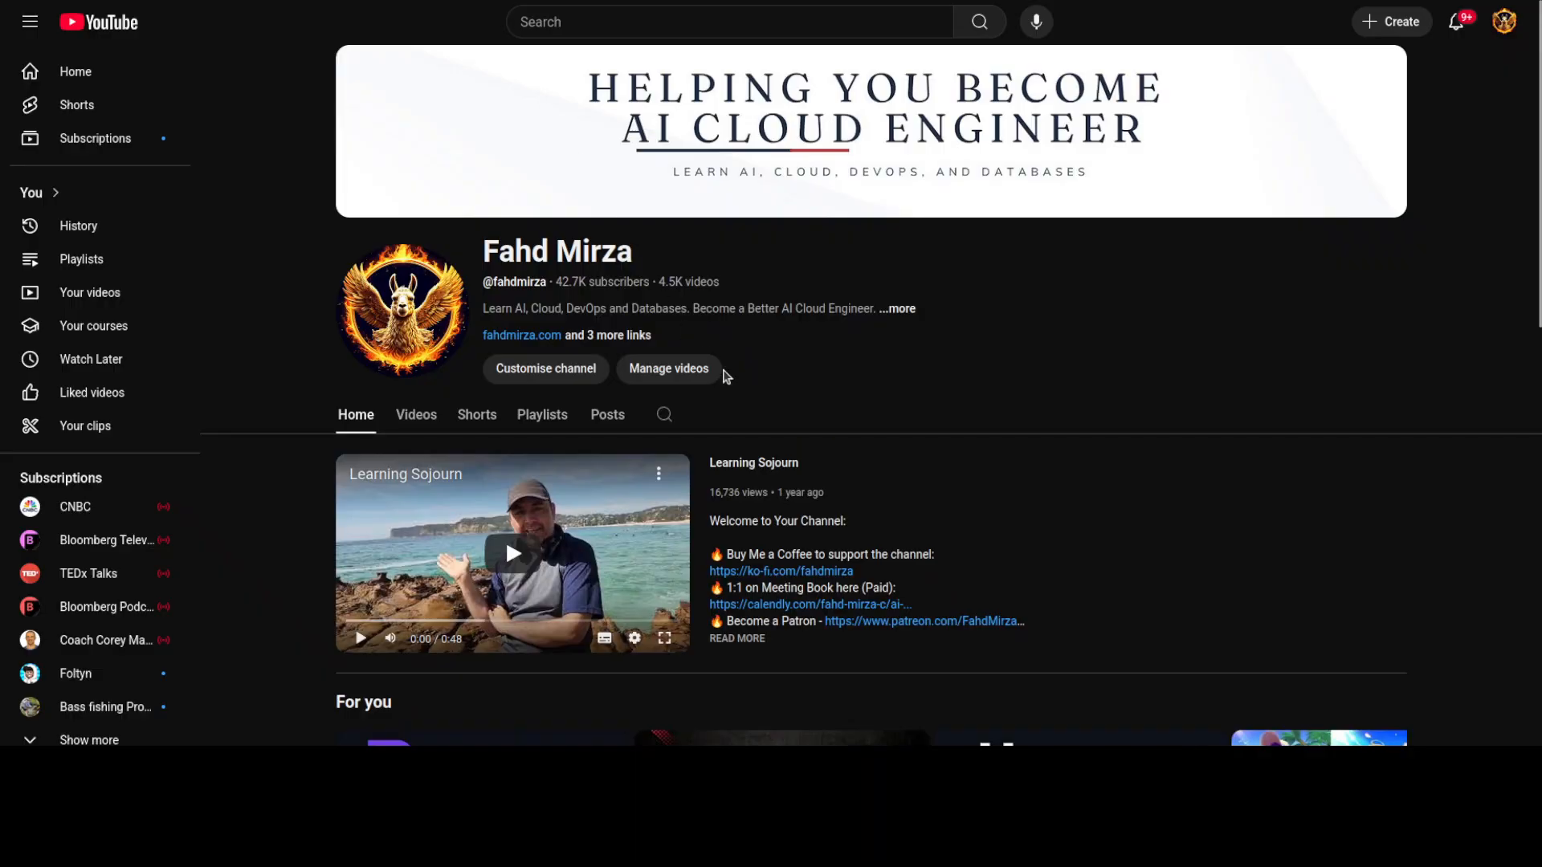
# Search the channel for 'hunyuan' and browse the GameCraft, Hunyuan Video and Hunyuan3D-2.1 results.
pyautogui.click(664, 415)
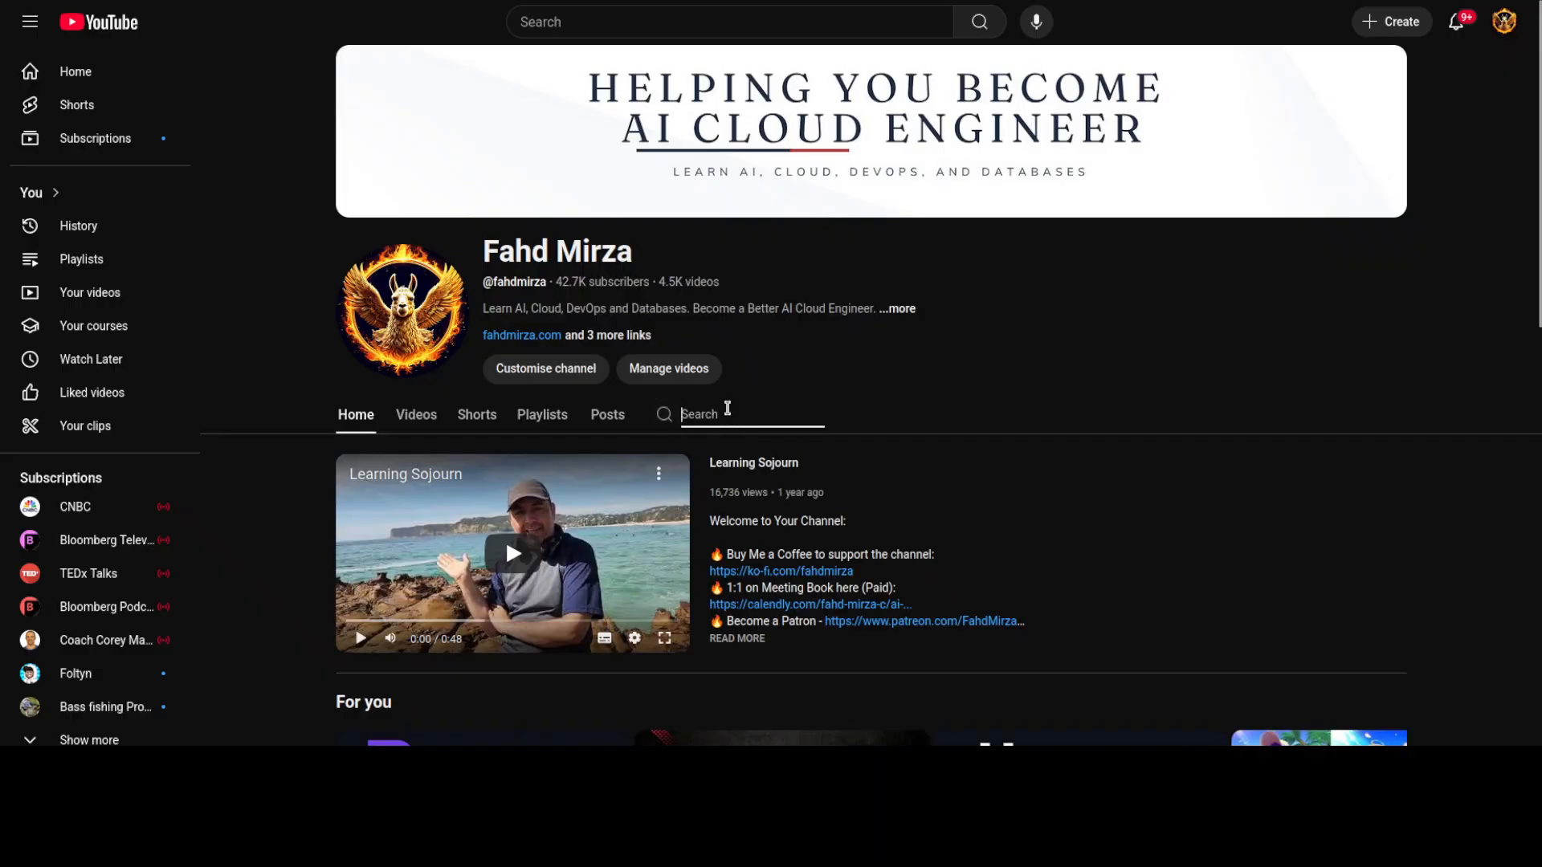
pyautogui.write('hh')
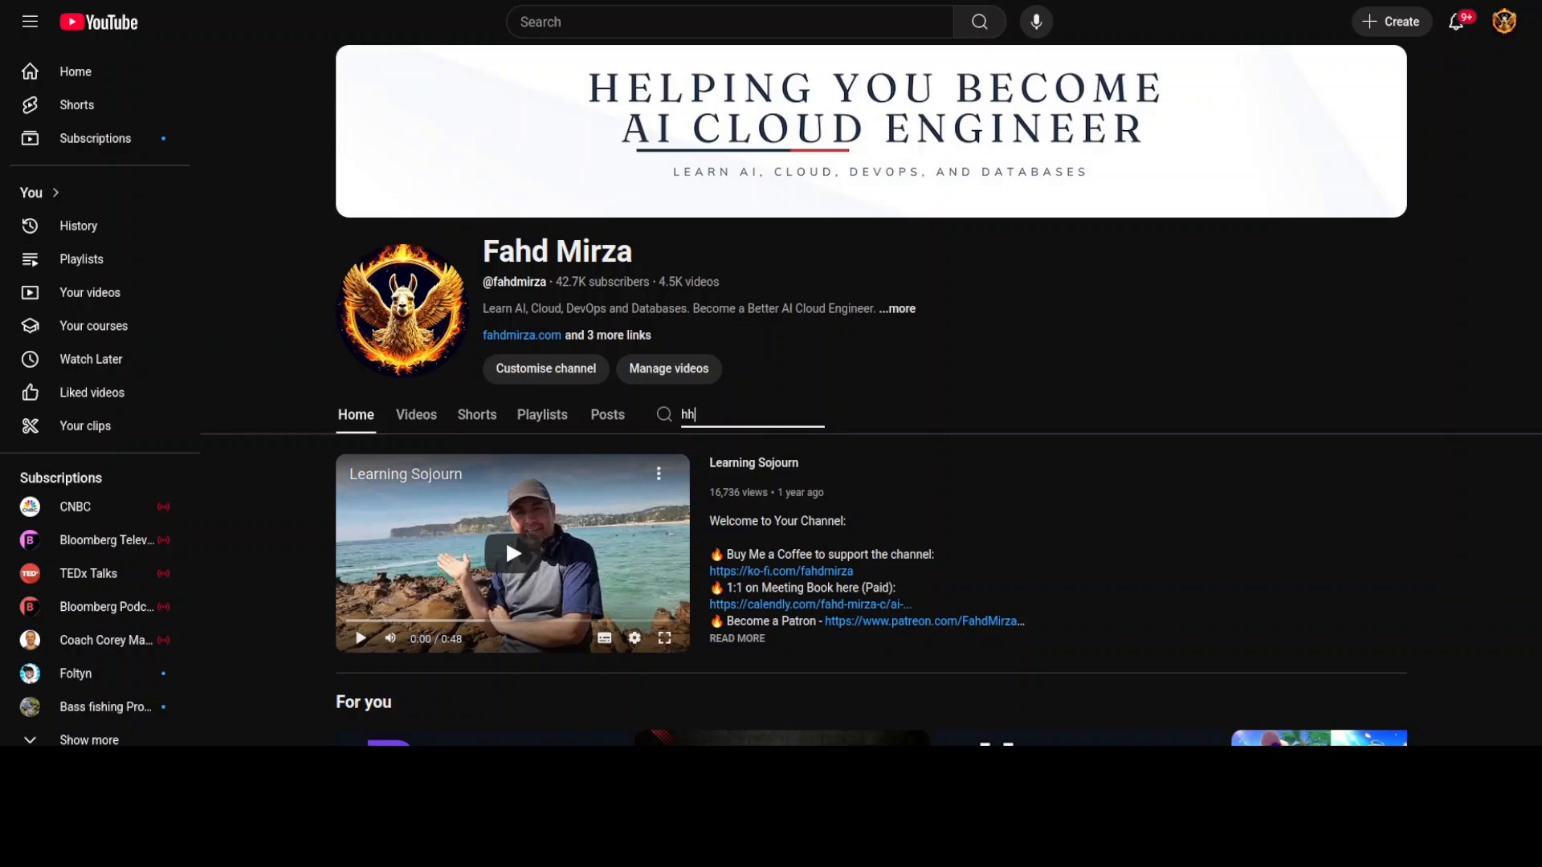
pyautogui.write('unyuan')
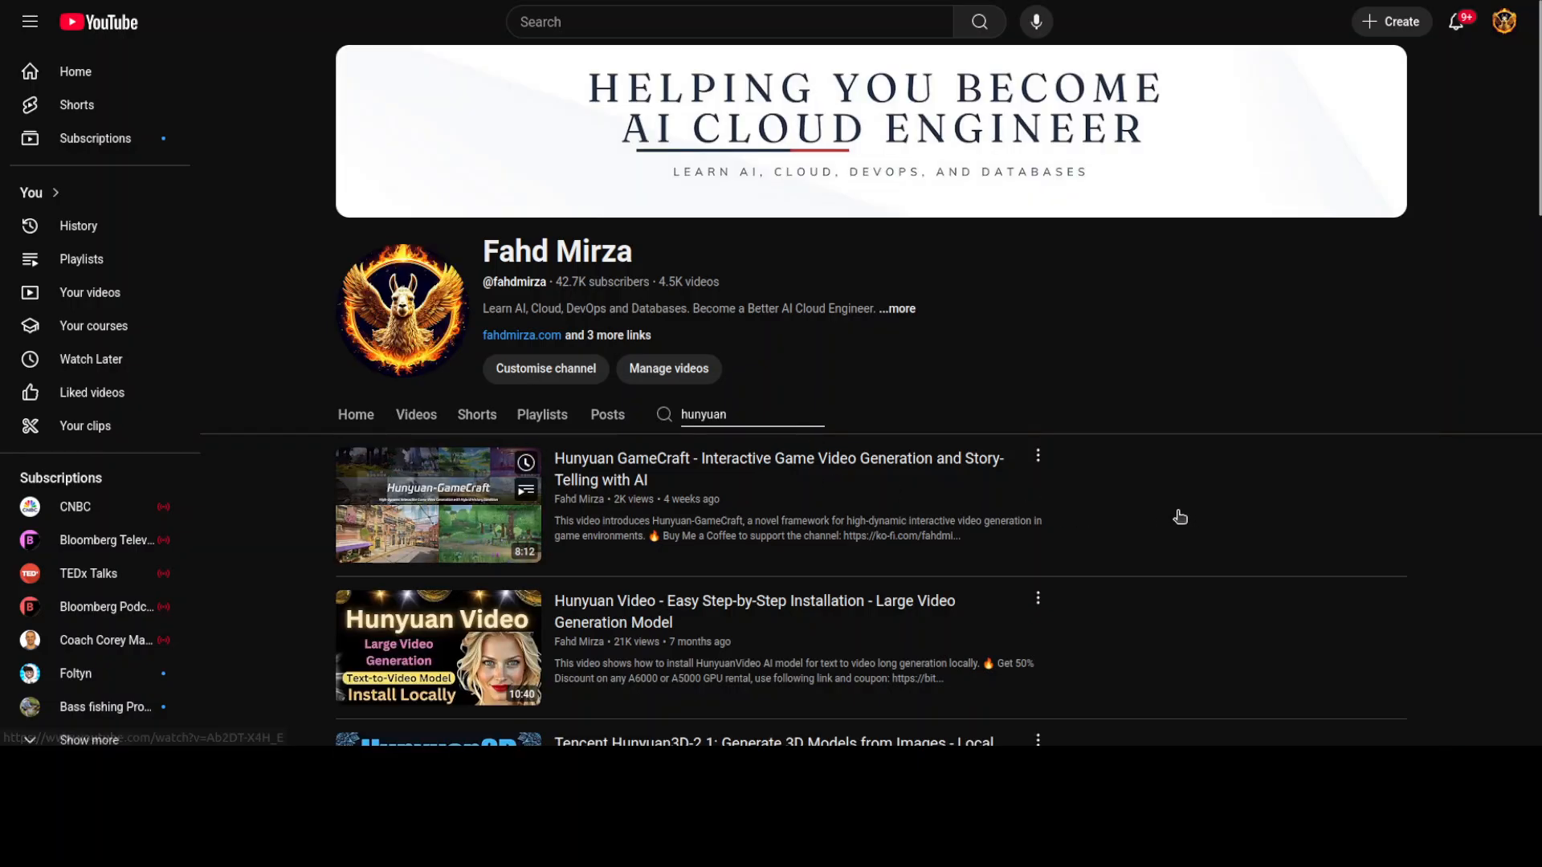
pyautogui.scroll(-3)
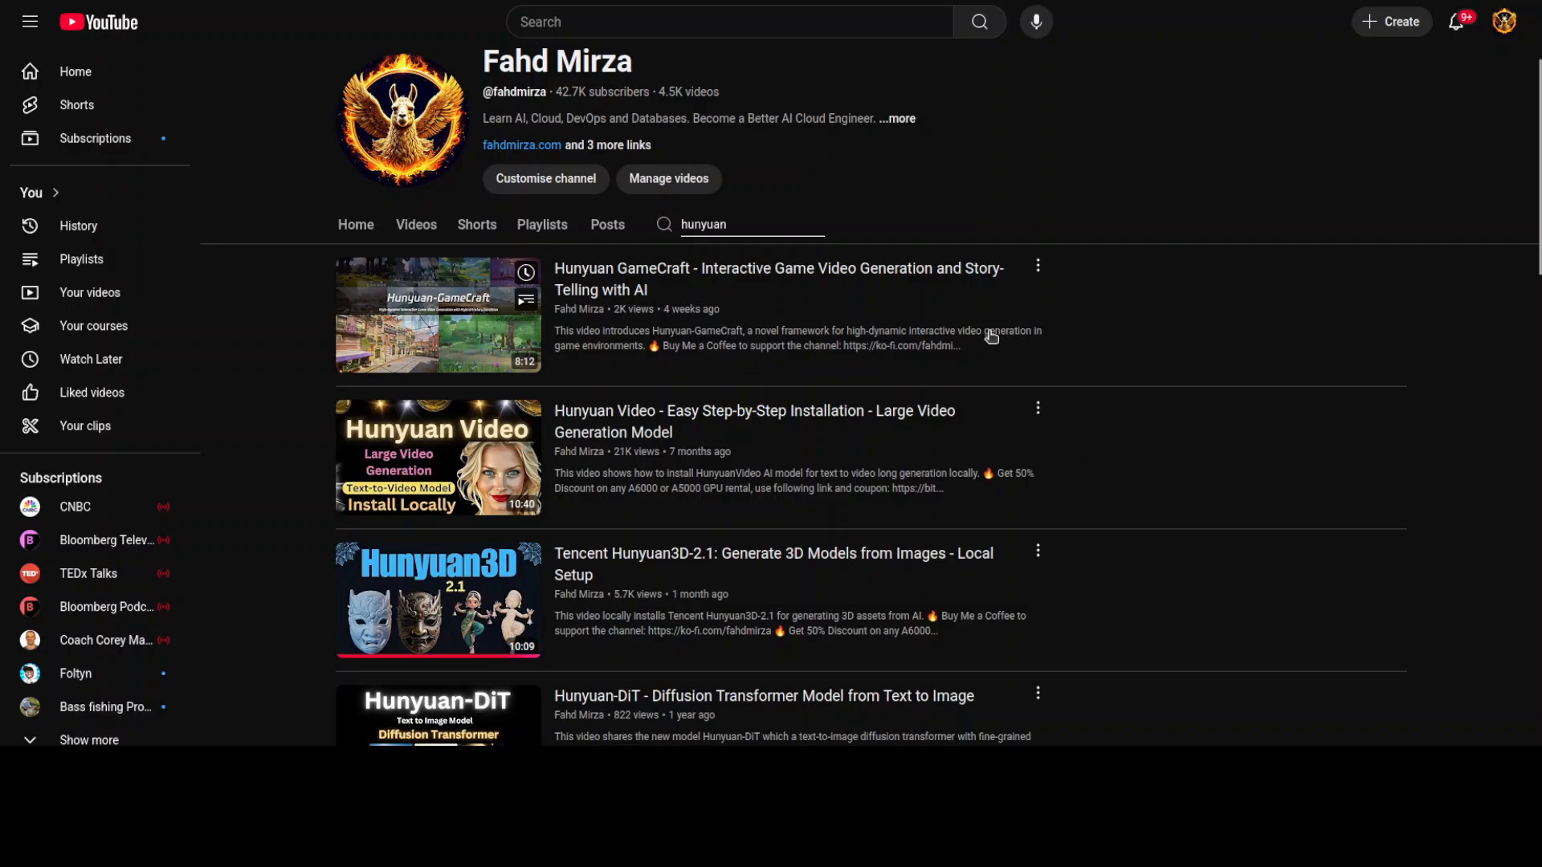
pyautogui.scroll(-3)
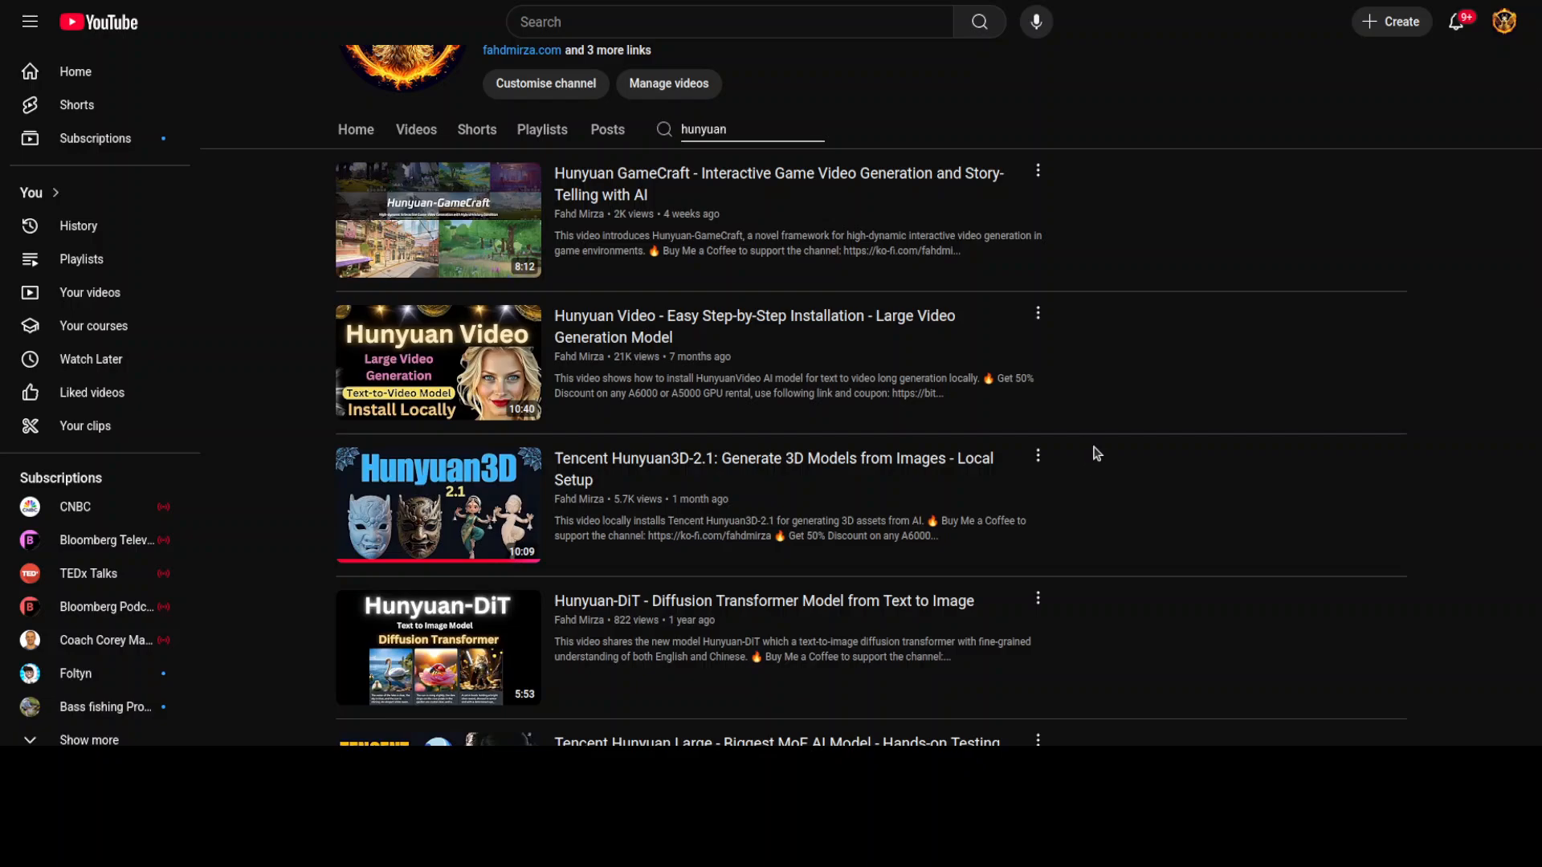
pyautogui.scroll(-3)
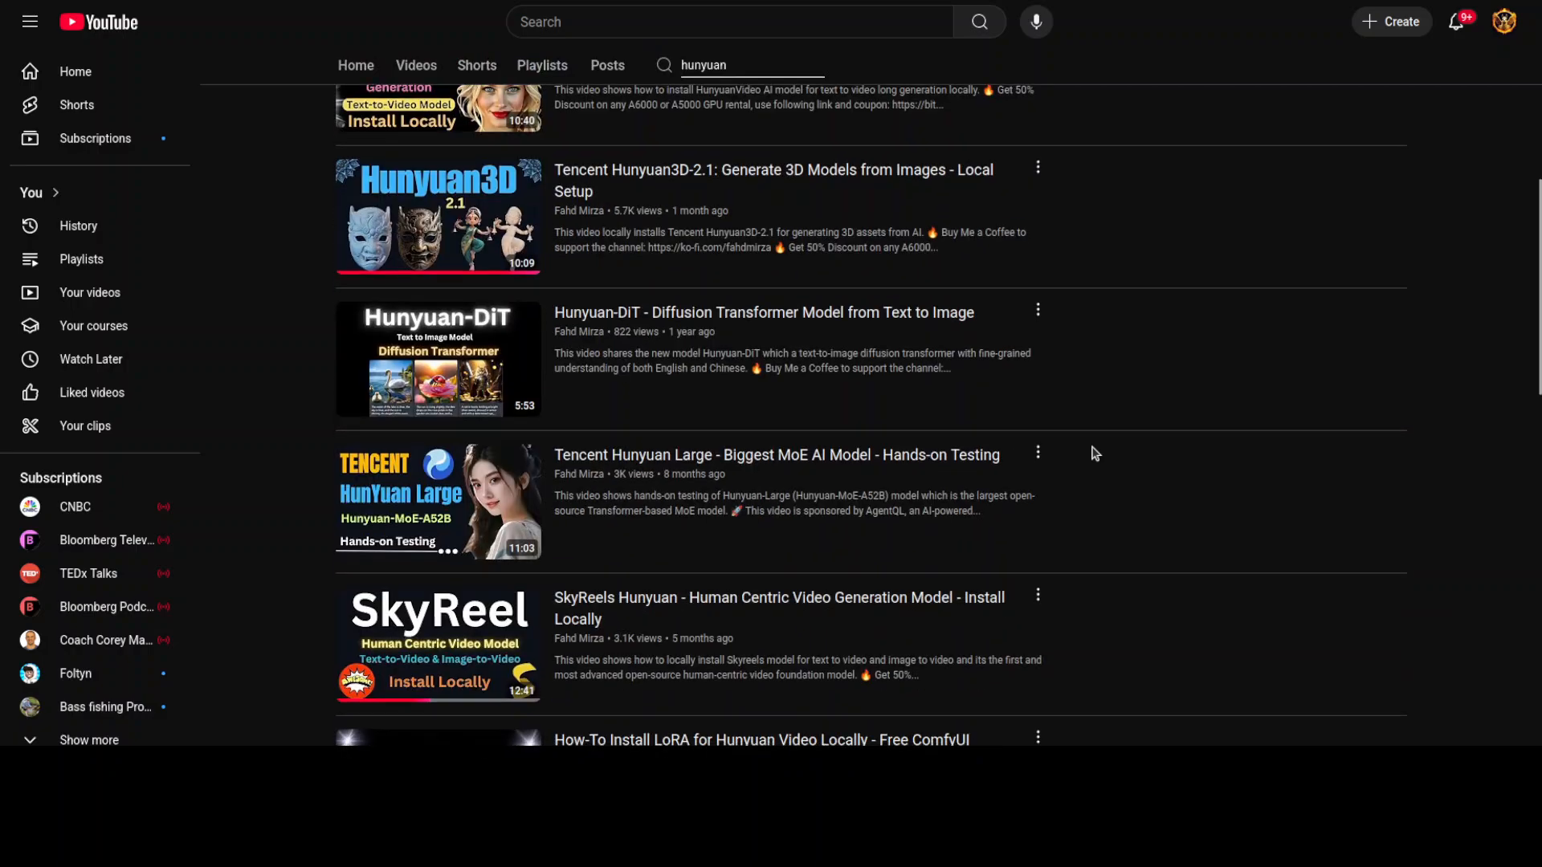
pyautogui.scroll(3)
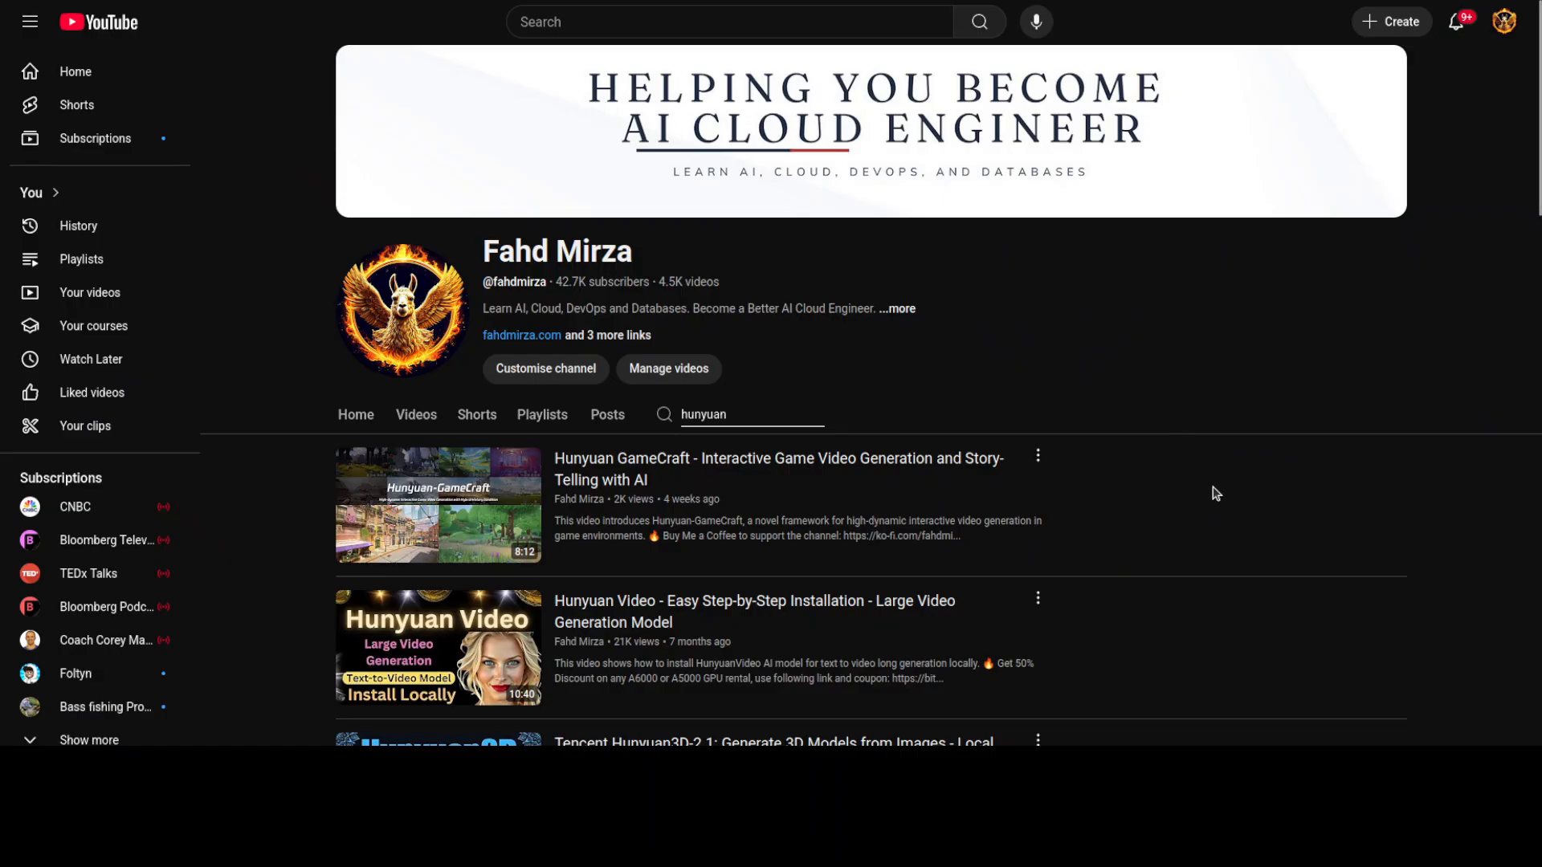
pyautogui.moveTo(1419, 516)
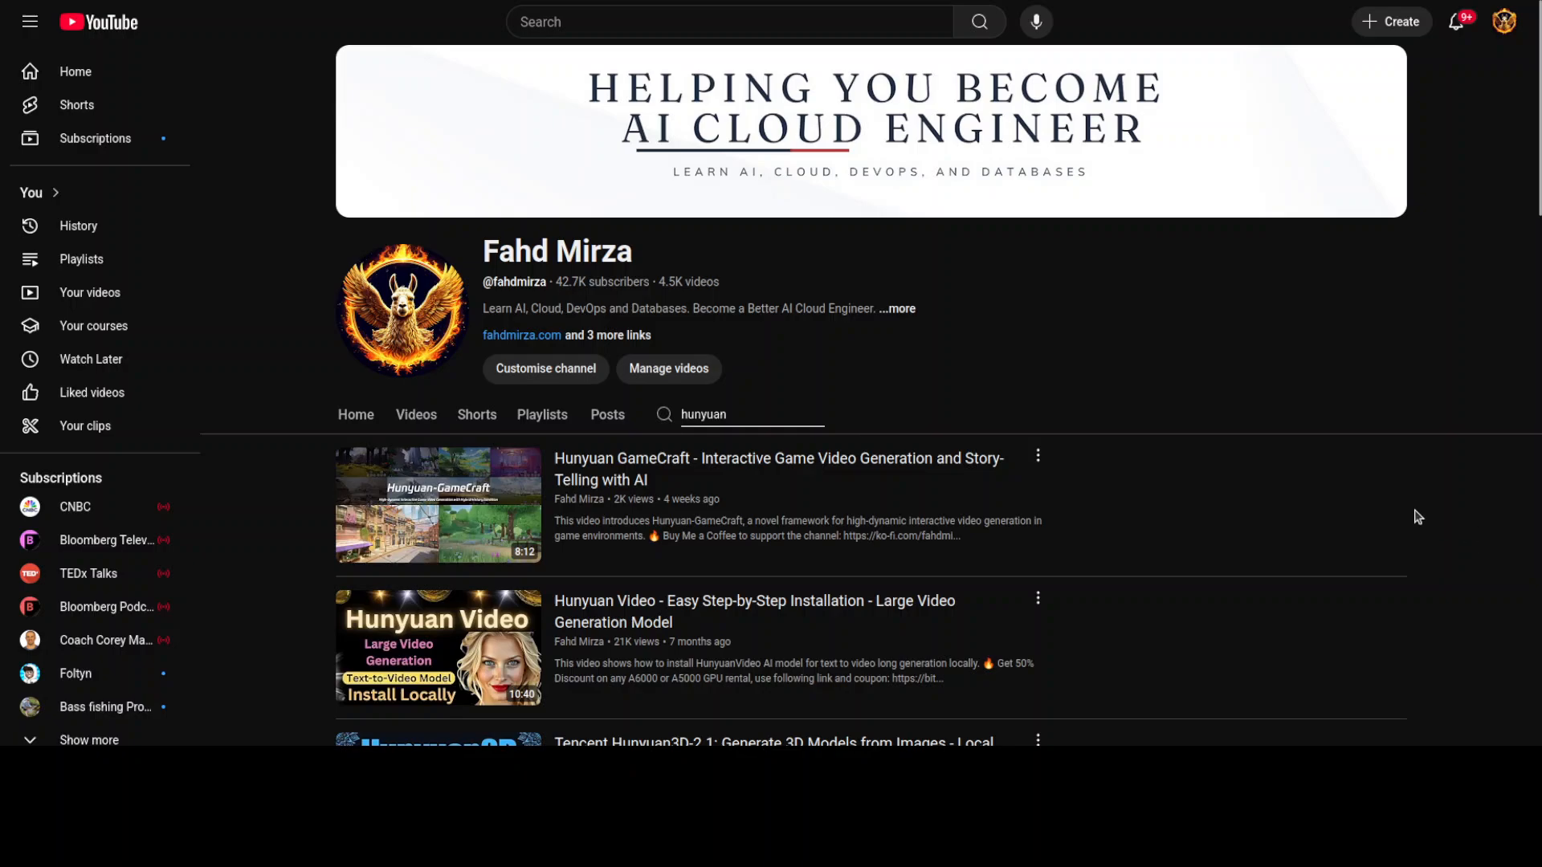